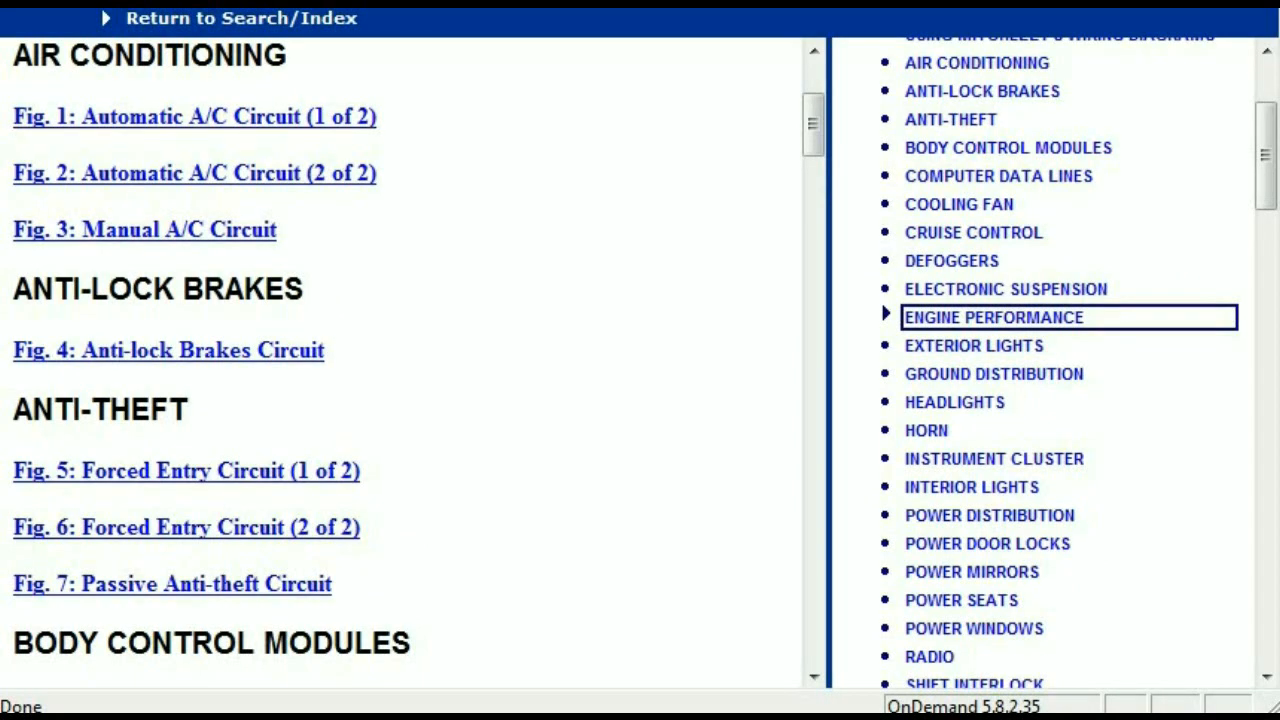
{"action": "mouse_move", "coordinate": [1007, 147]}
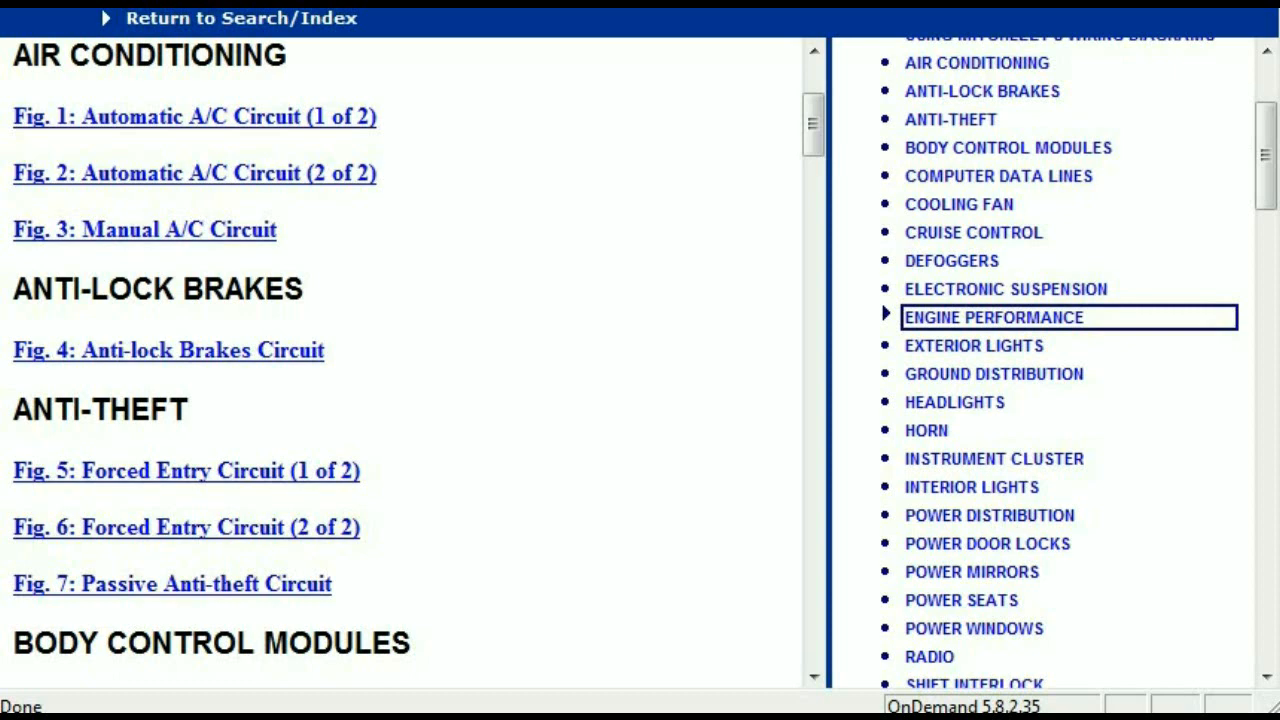
{"action": "mouse_move", "coordinate": [935, 105]}
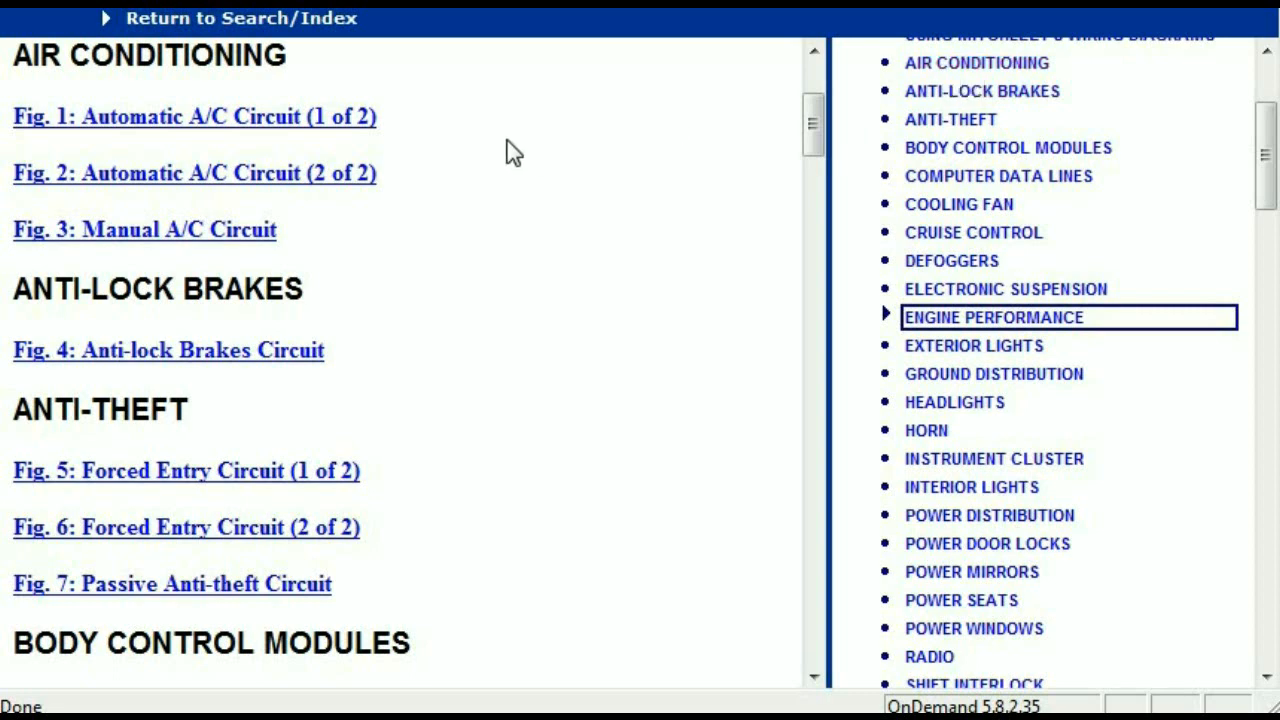
{"action": "mouse_move", "coordinate": [360, 160]}
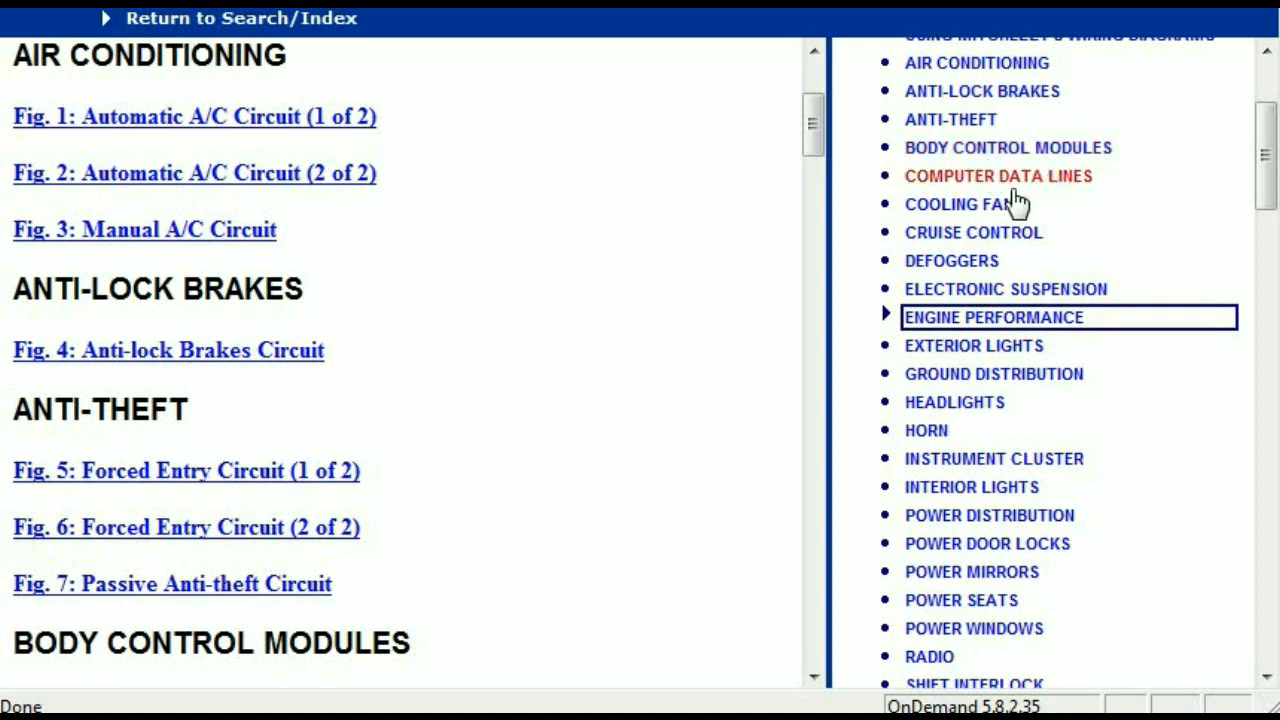
{"action": "mouse_move", "coordinate": [1050, 228]}
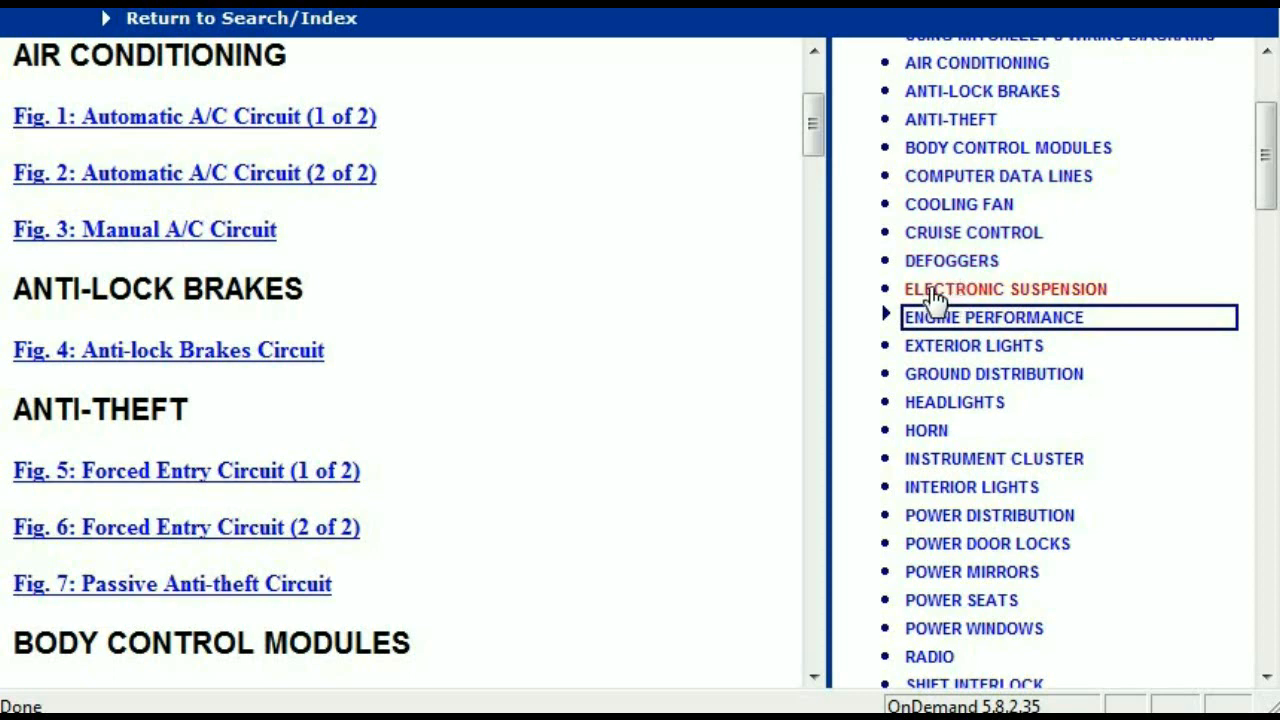
{"action": "mouse_move", "coordinate": [1268, 140]}
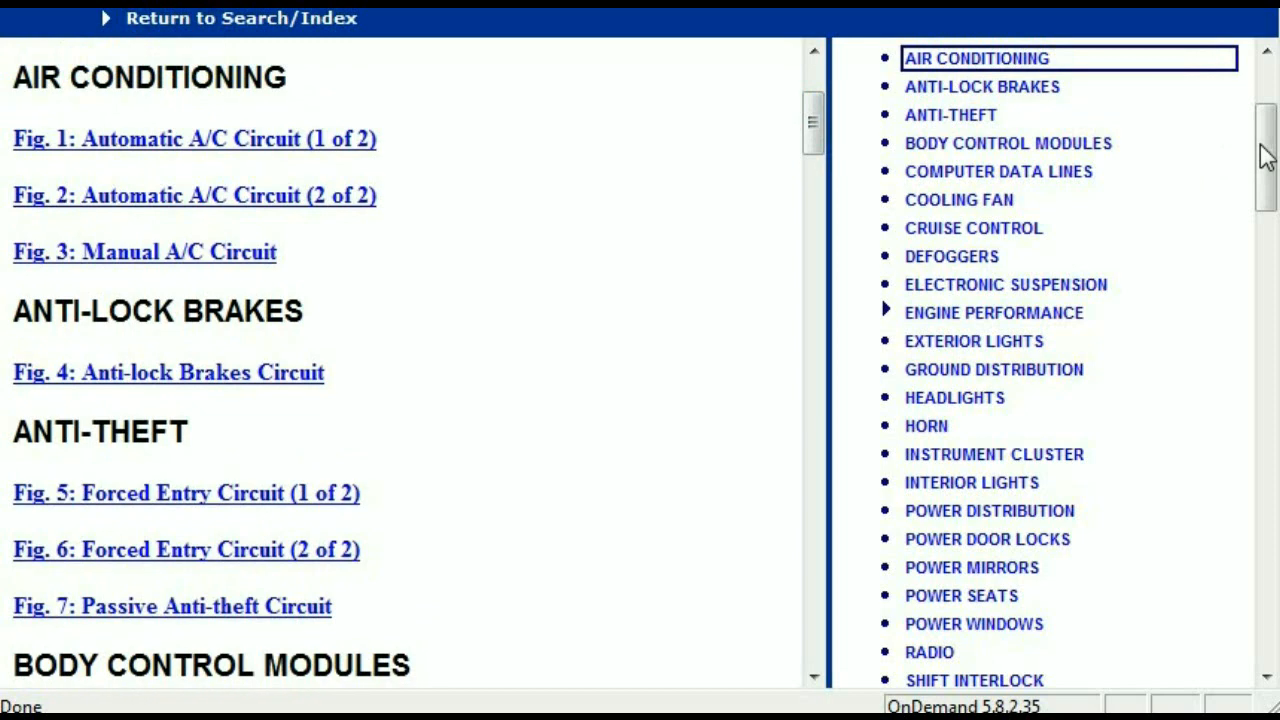
{"action": "mouse_move", "coordinate": [982, 86]}
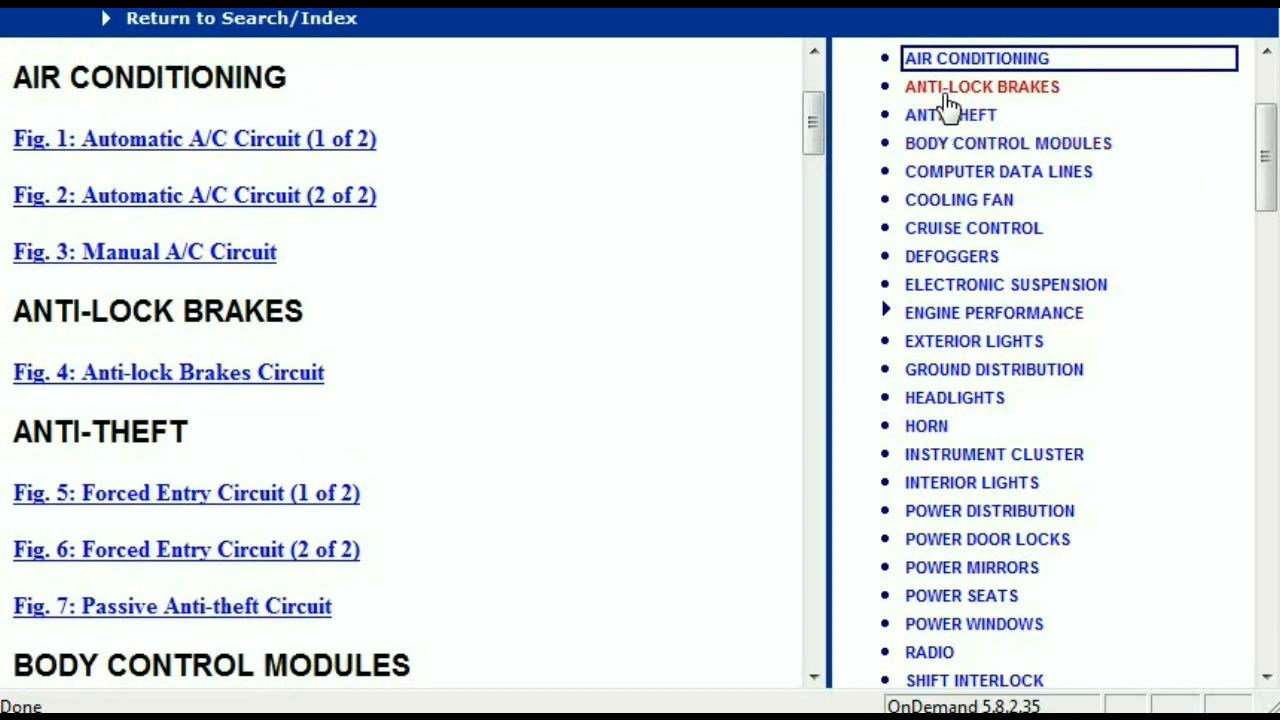
Open Fig. 4 Anti-lock Brakes Circuit, accepting the script error, and scroll through its pins and wires
{"action": "left_click", "coordinate": [981, 86]}
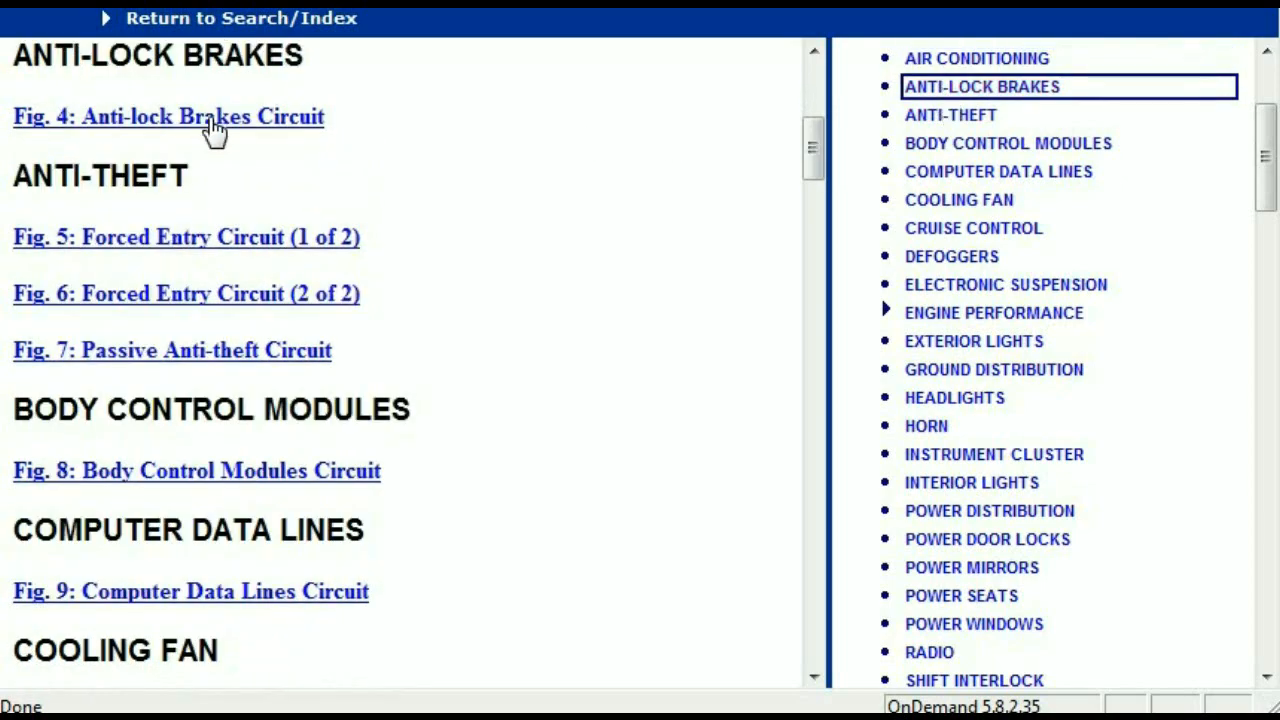
{"action": "left_click", "coordinate": [168, 116]}
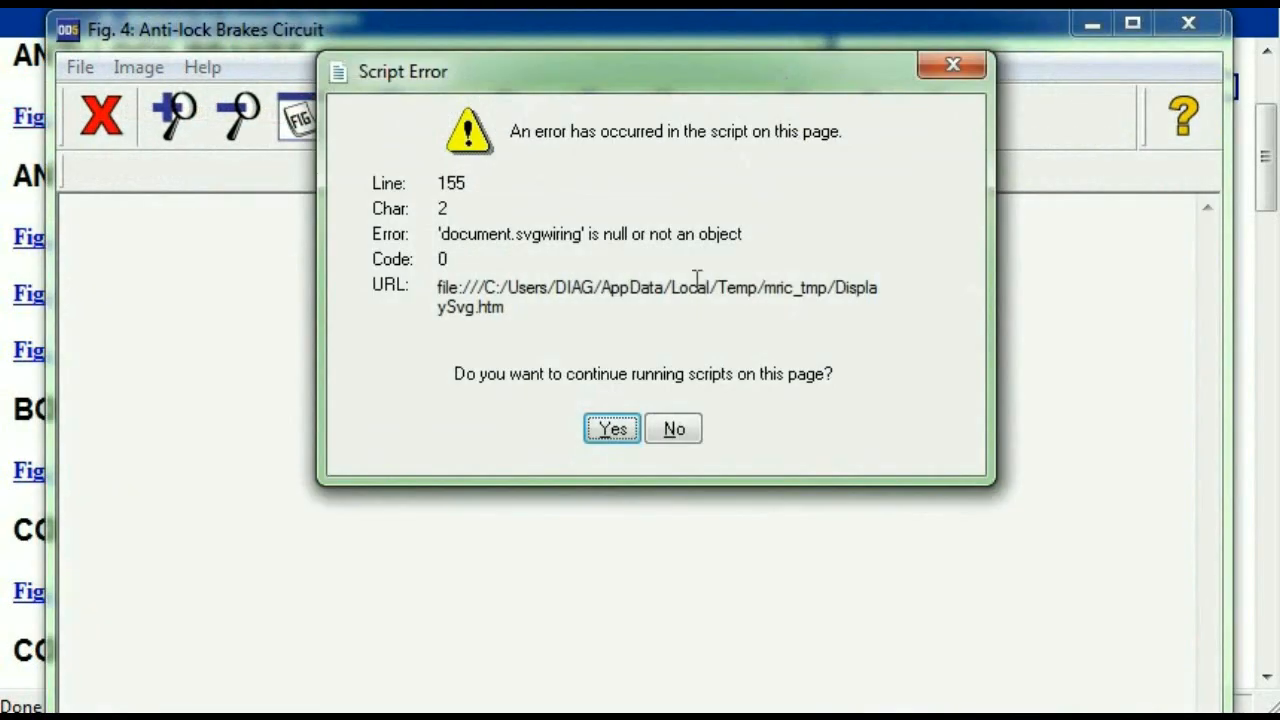
{"action": "left_click", "coordinate": [611, 428]}
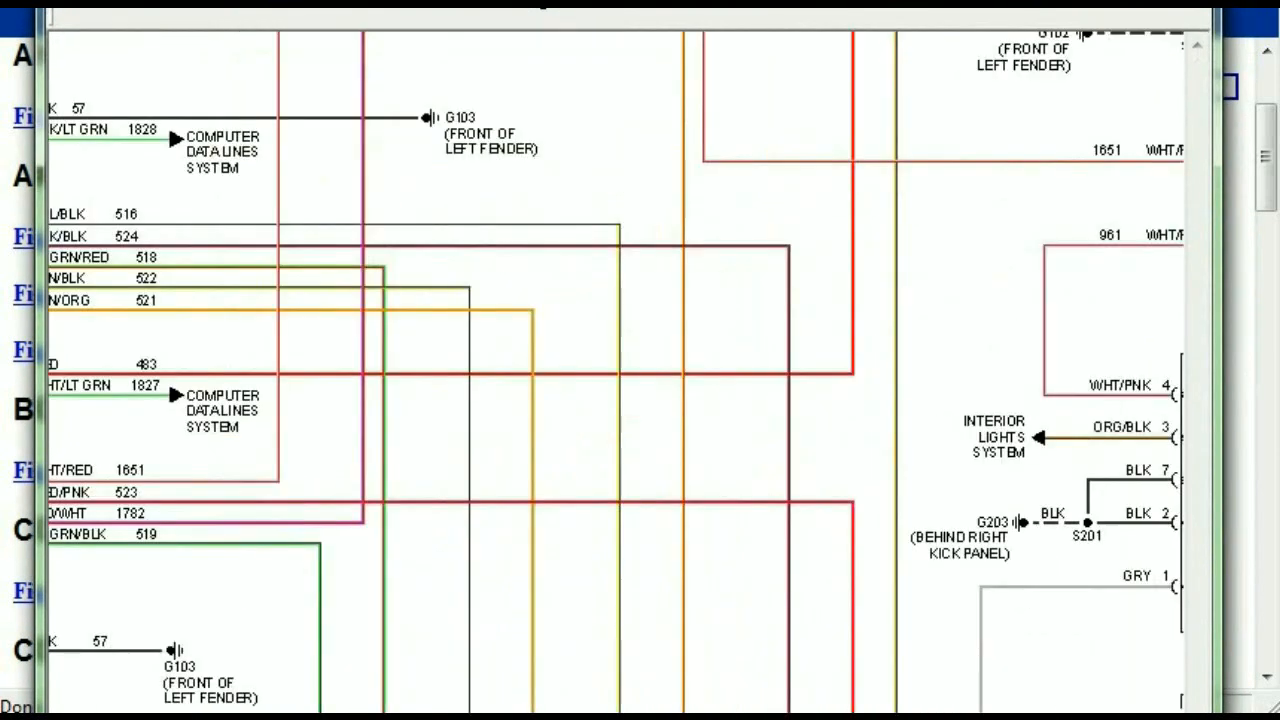
{"action": "mouse_move", "coordinate": [560, 115]}
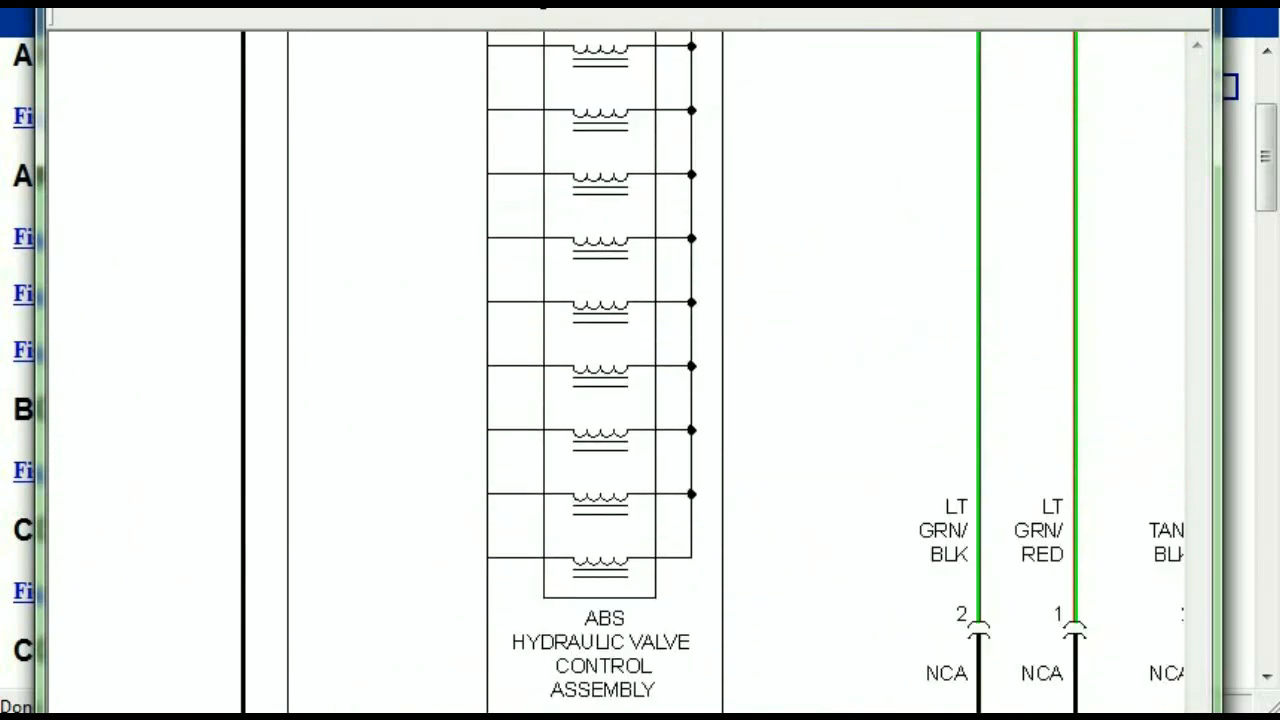
{"action": "scroll", "scroll_direction": "down", "scroll_amount": 3}
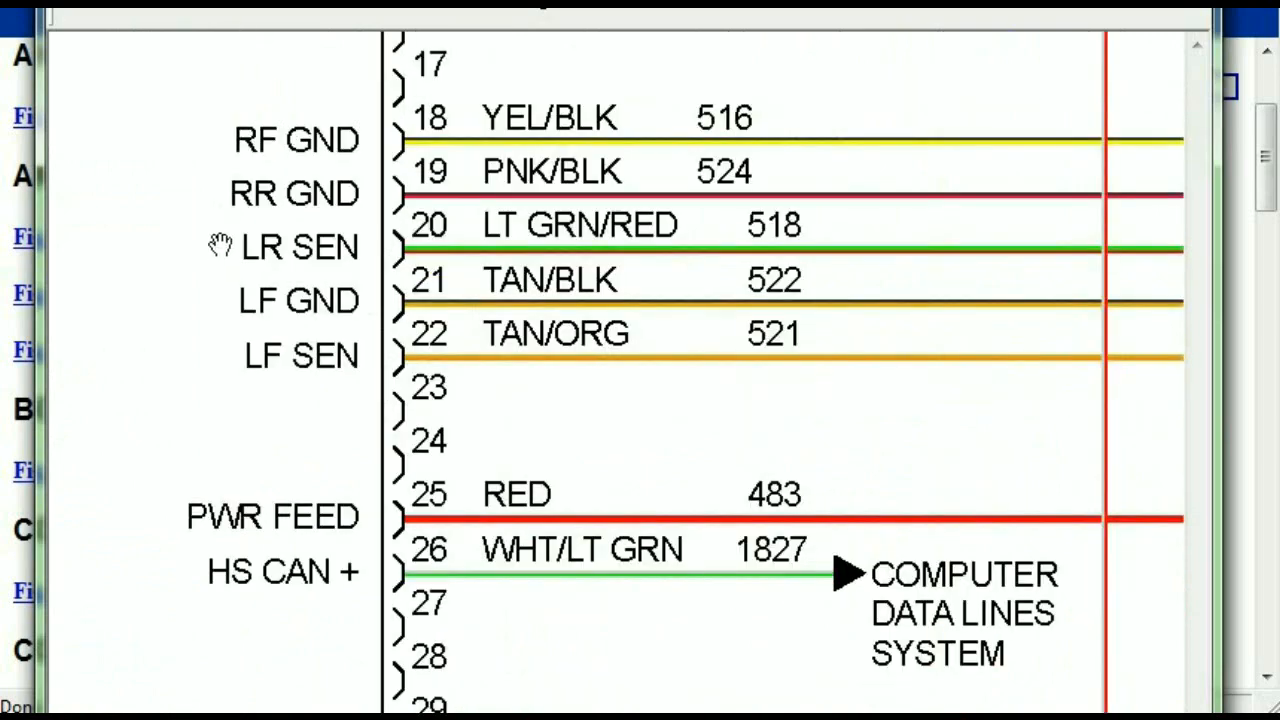
{"action": "scroll", "scroll_direction": "down", "scroll_amount": 3}
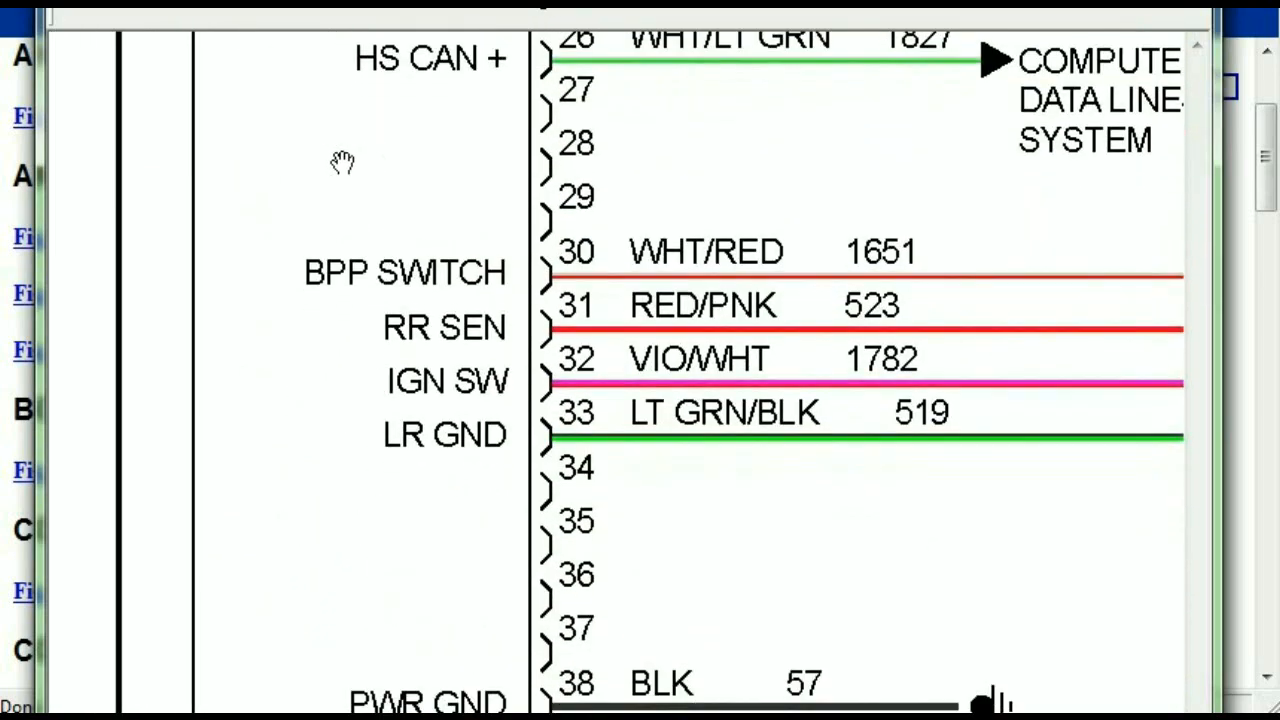
{"action": "mouse_move", "coordinate": [328, 310]}
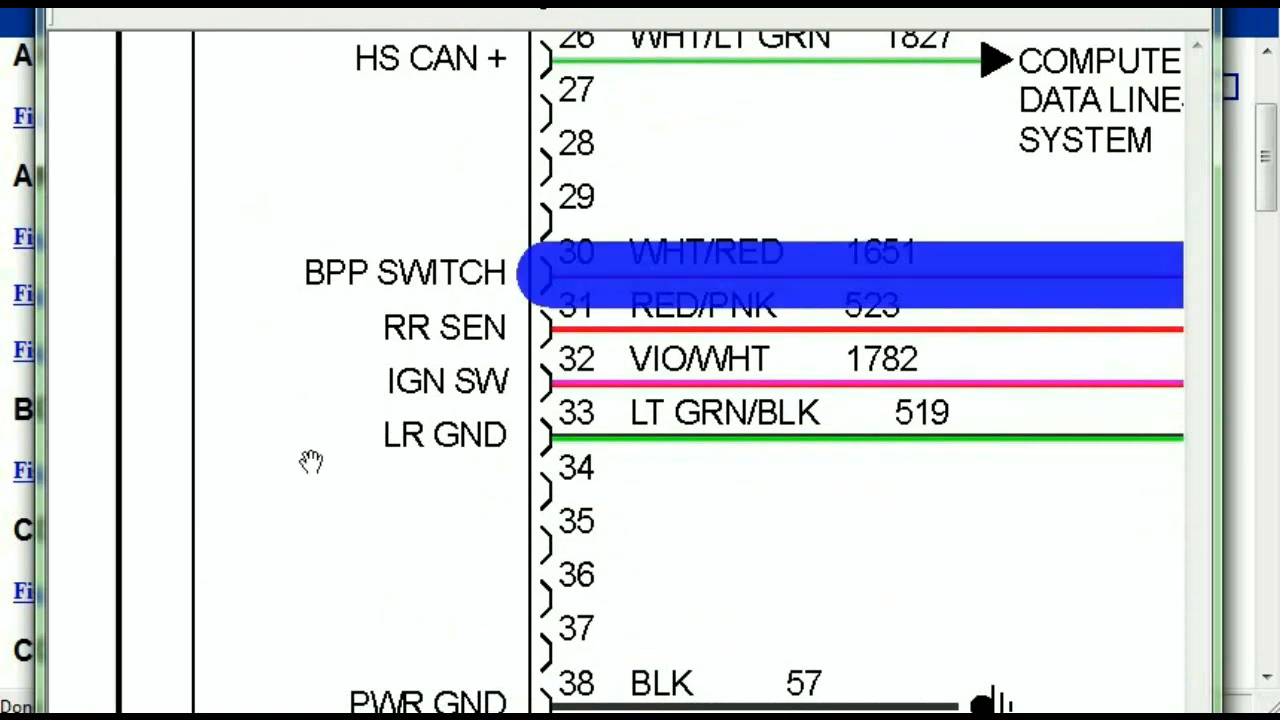
{"action": "scroll", "scroll_direction": "down", "scroll_amount": 3}
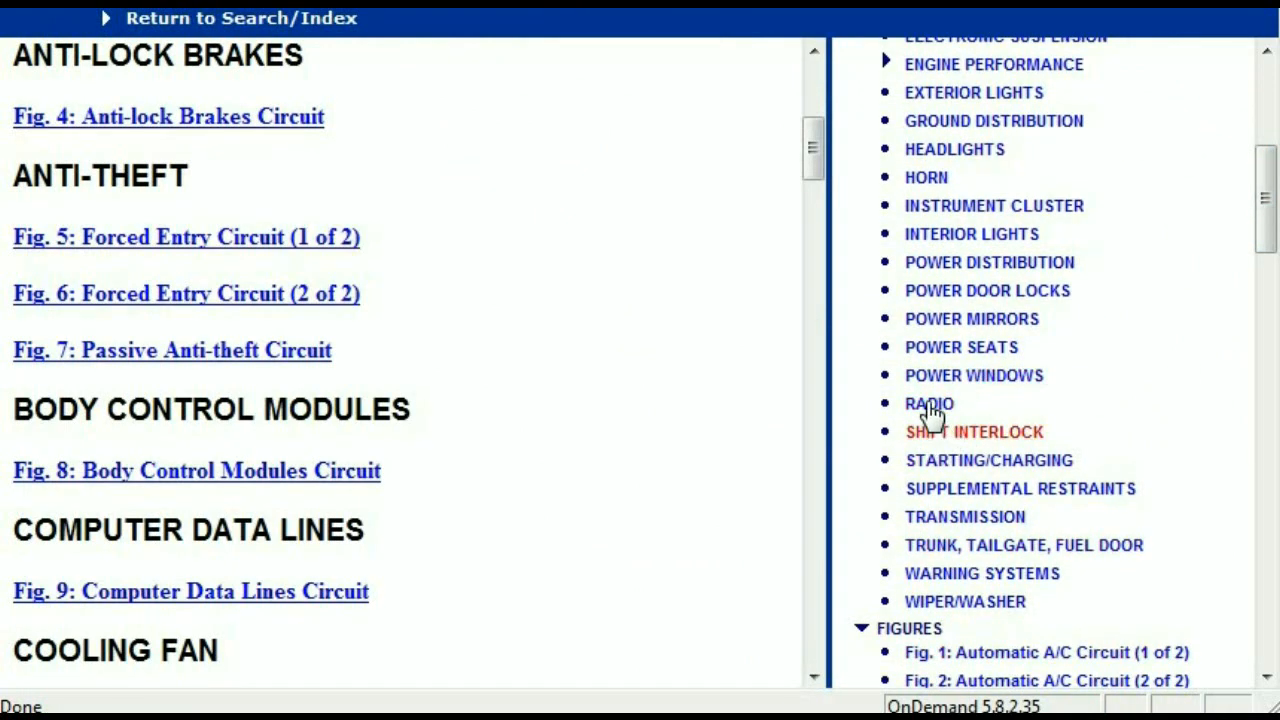
Open Fig. 54 Base Radio Circuit from the RADIO figures, letting scripts keep running
{"action": "left_click", "coordinate": [928, 403]}
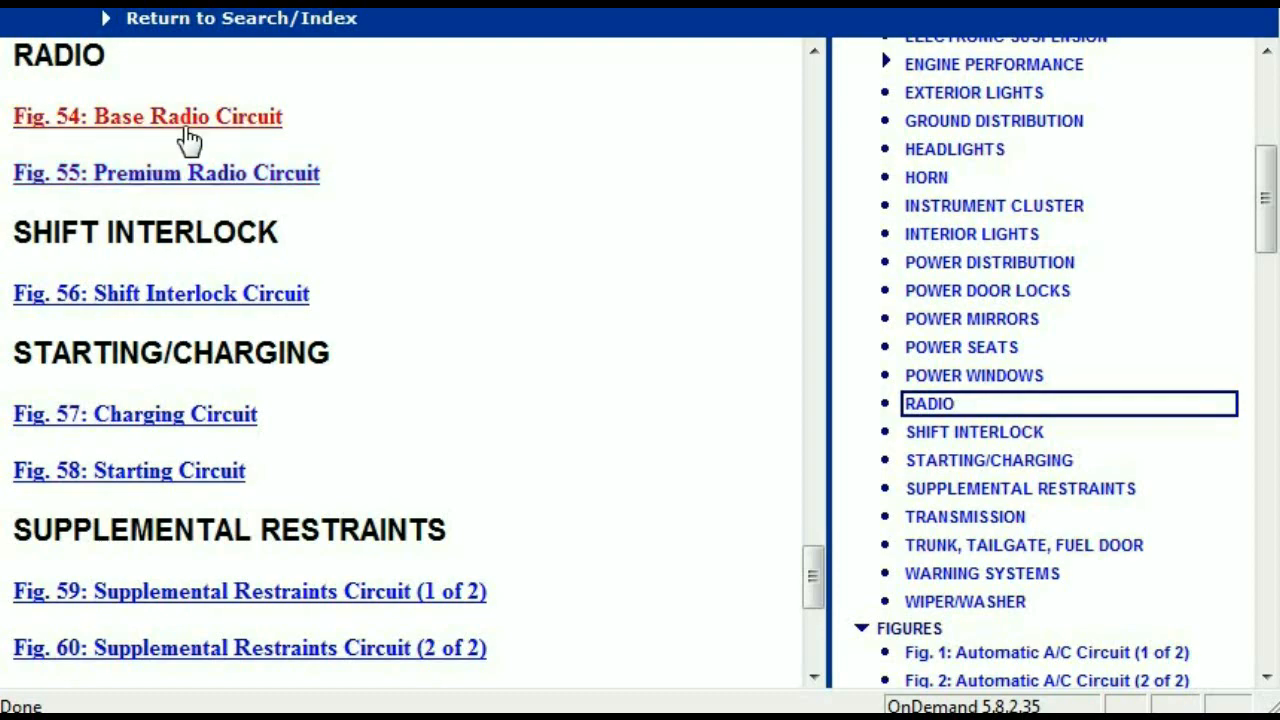
{"action": "left_click", "coordinate": [147, 116]}
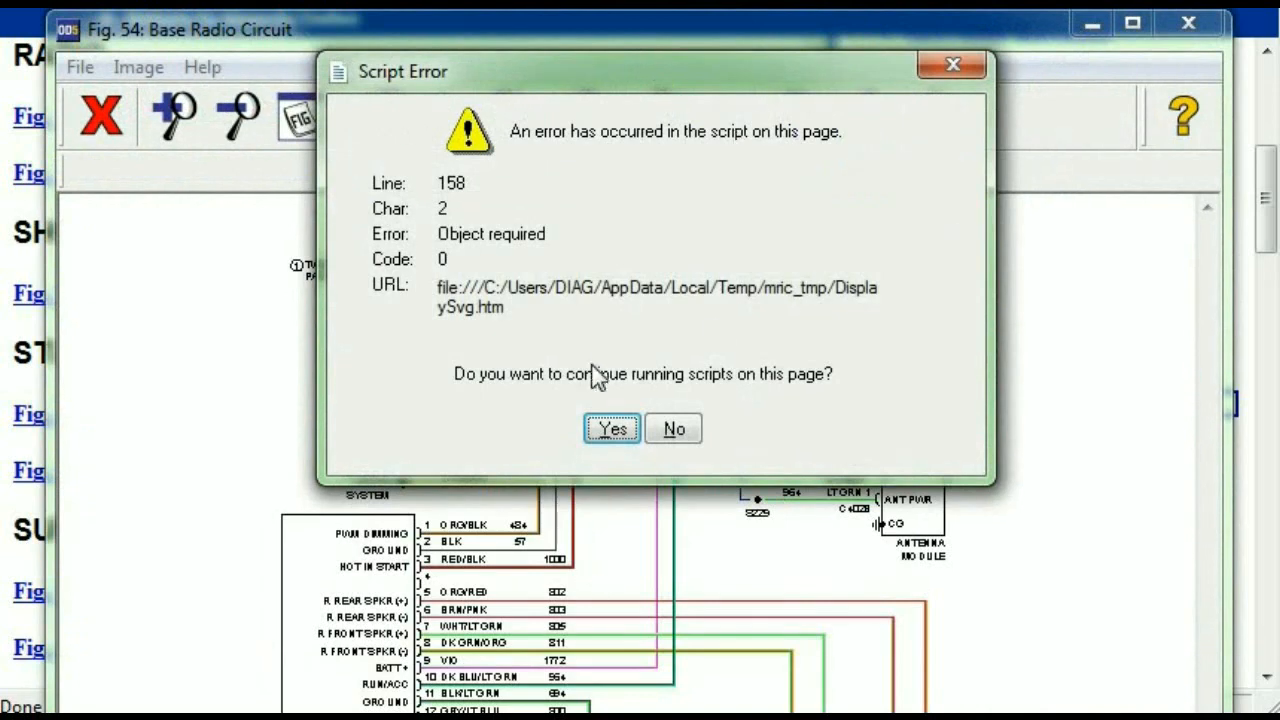
{"action": "left_click", "coordinate": [611, 428]}
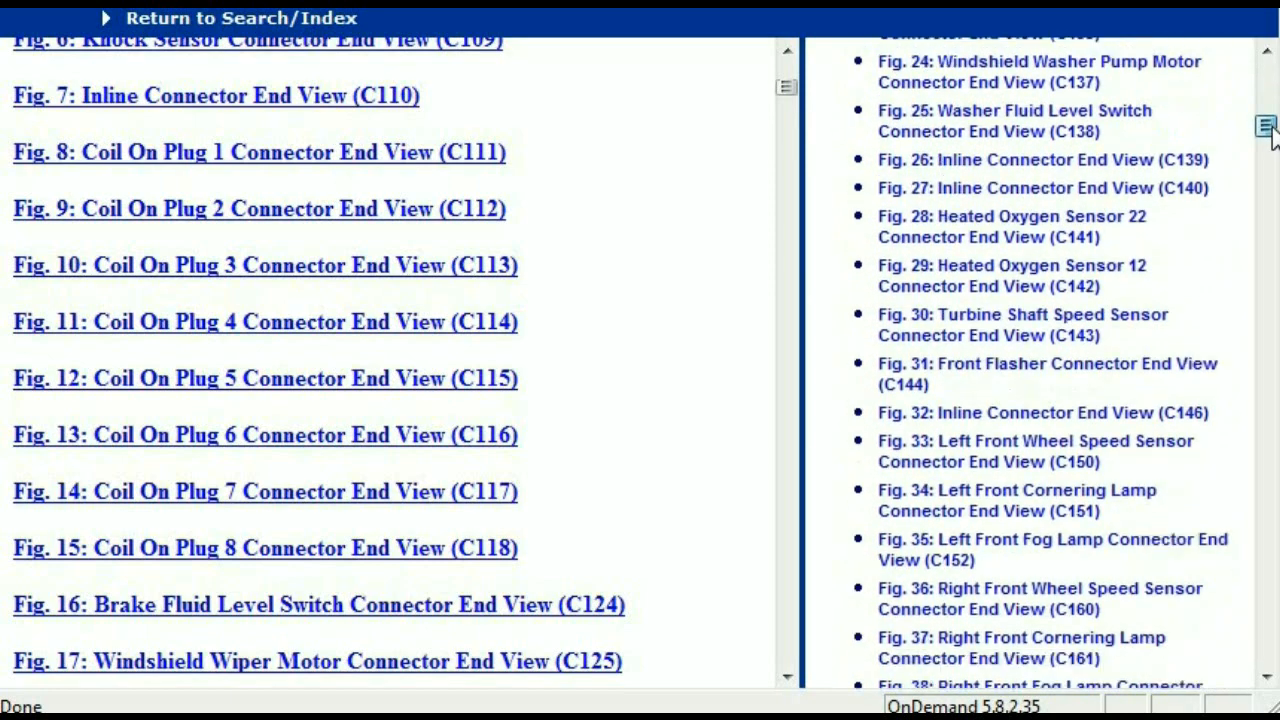
Scroll the connector list and open Fig. 46 Powertrain Control Module (2 of 2) end view C175E
{"action": "scroll", "scroll_direction": "down", "scroll_amount": 3}
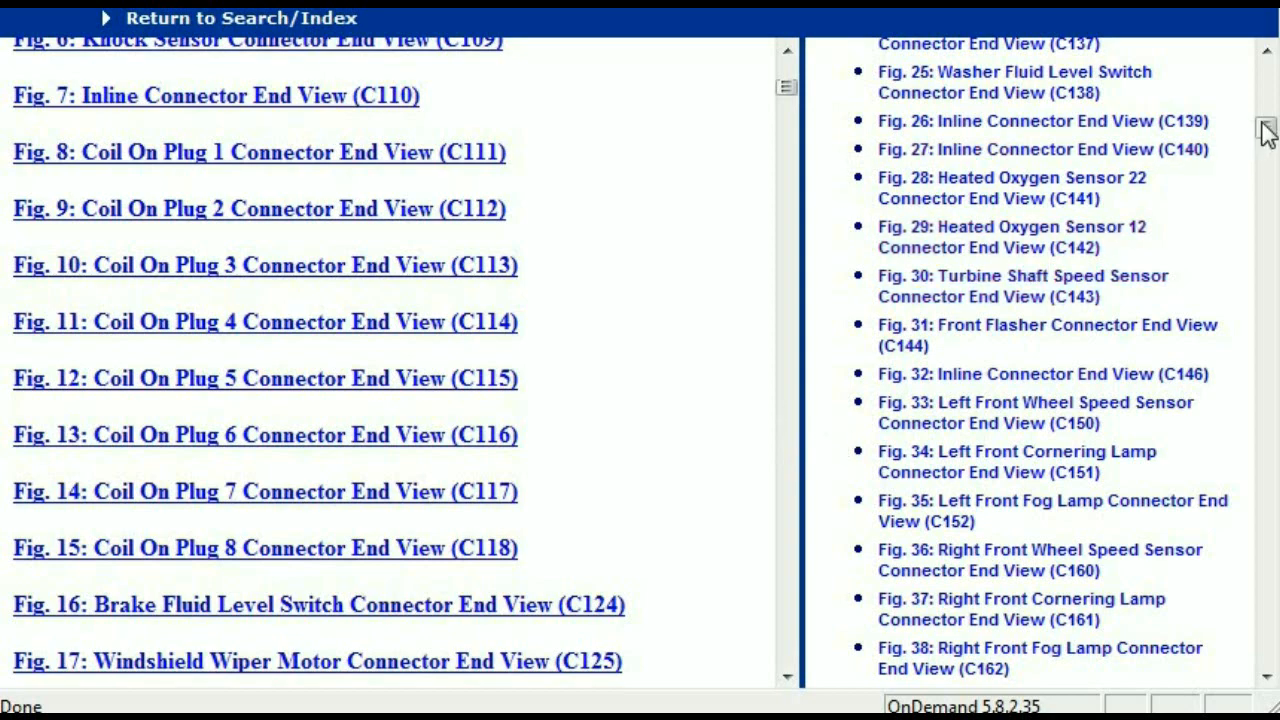
{"action": "scroll", "scroll_direction": "down", "scroll_amount": 3}
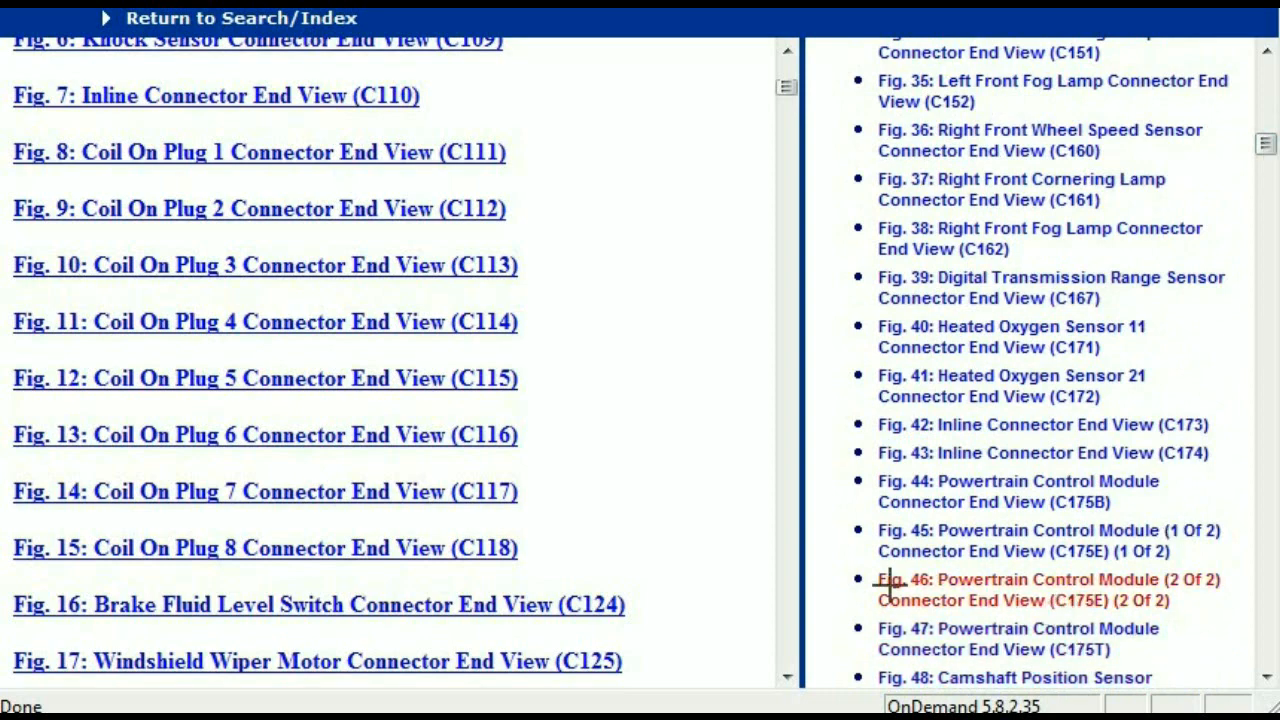
{"action": "left_click", "coordinate": [1047, 589]}
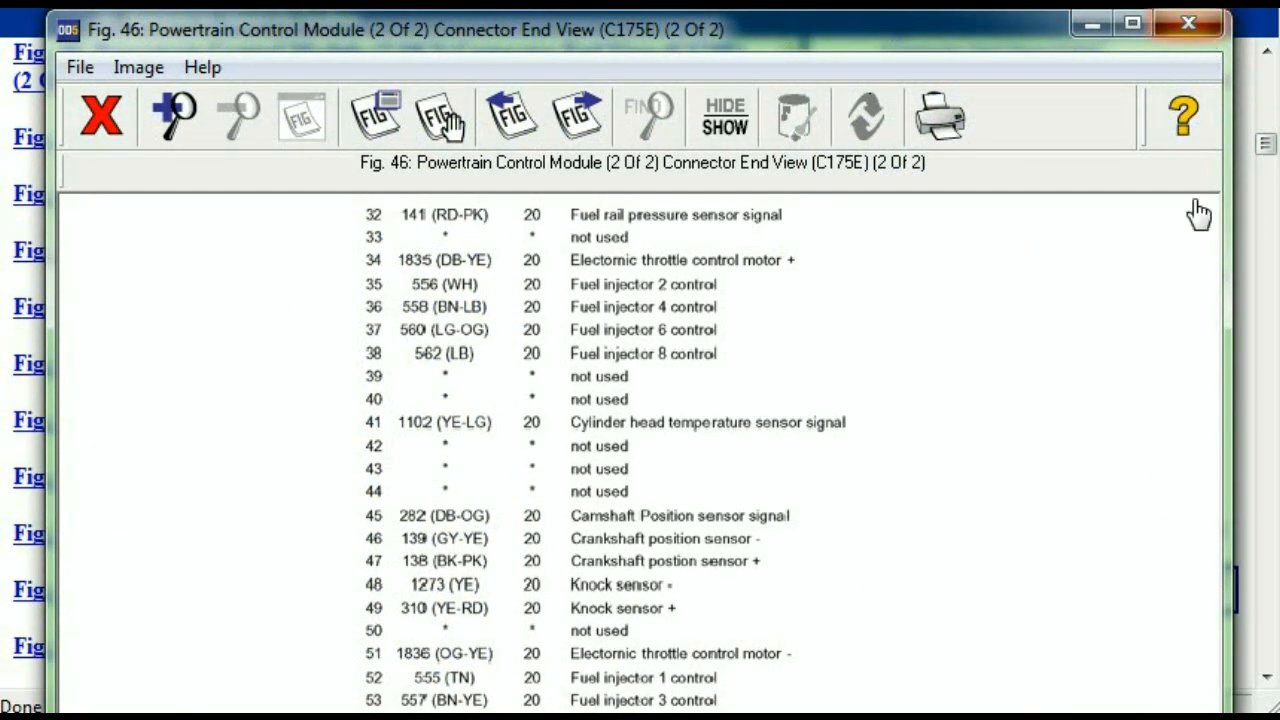
{"action": "left_click", "coordinate": [99, 115]}
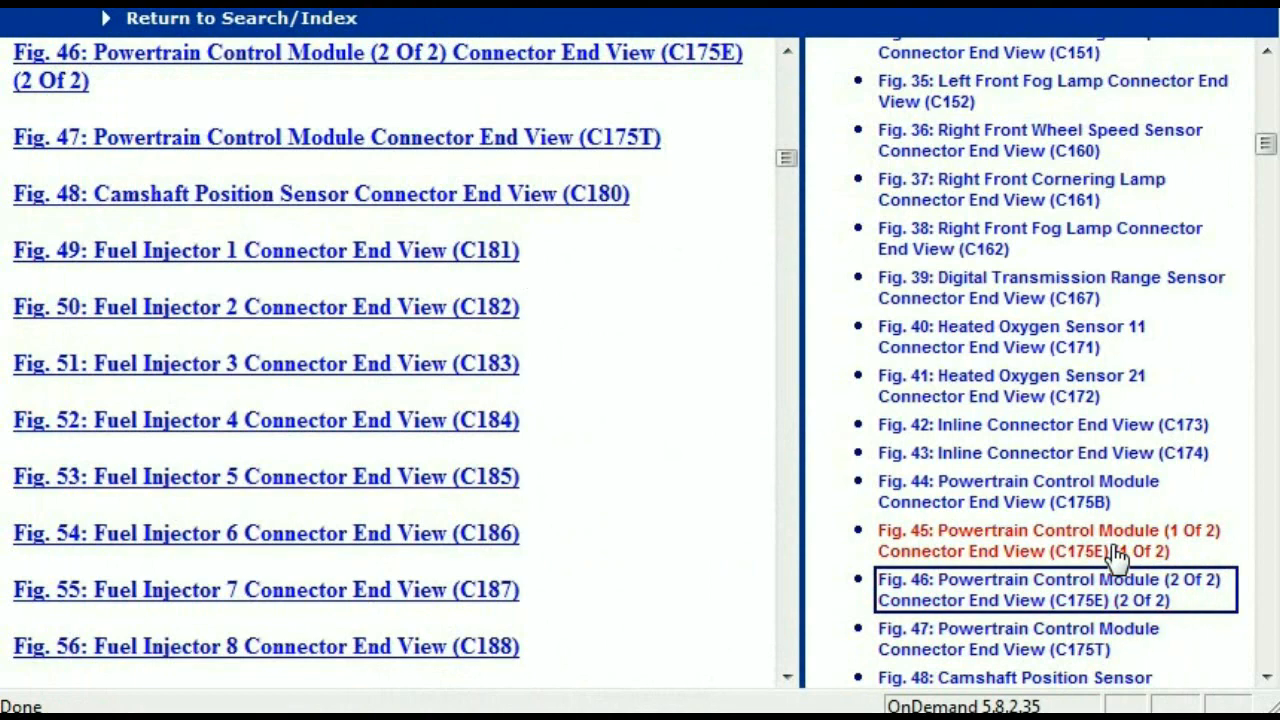
{"action": "left_click", "coordinate": [1046, 540]}
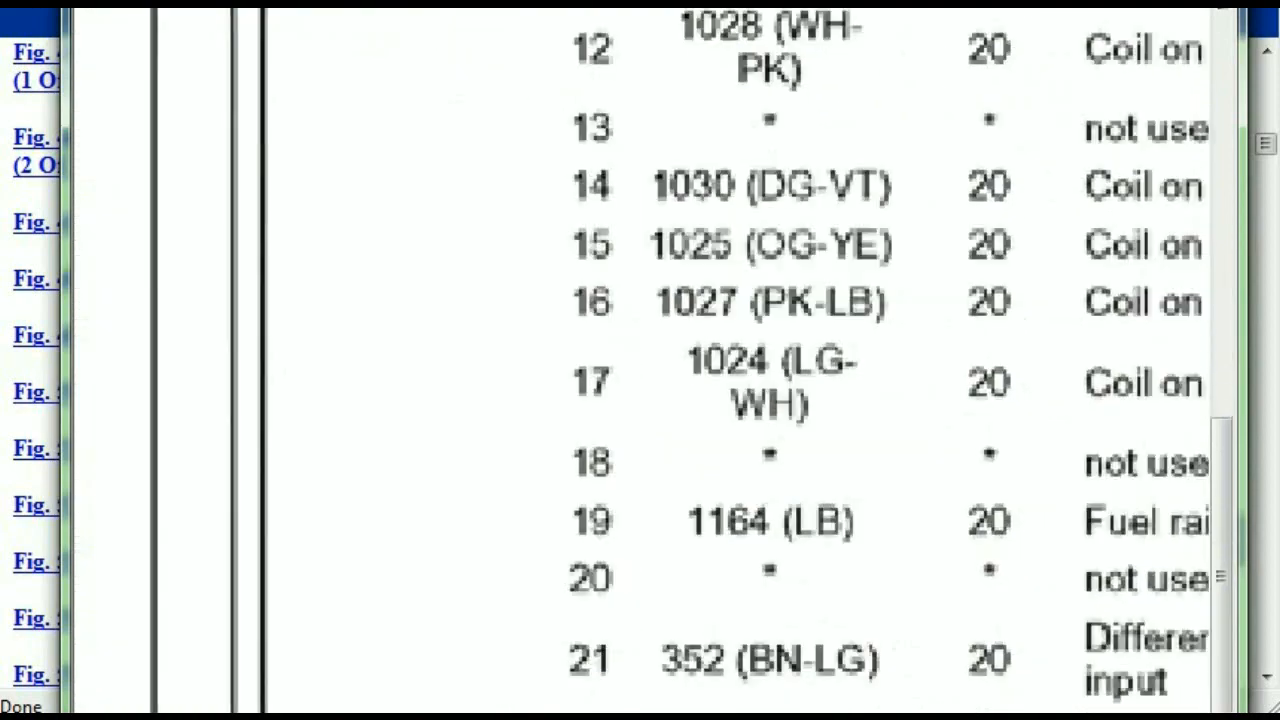
{"action": "scroll", "scroll_direction": "down", "scroll_amount": 3}
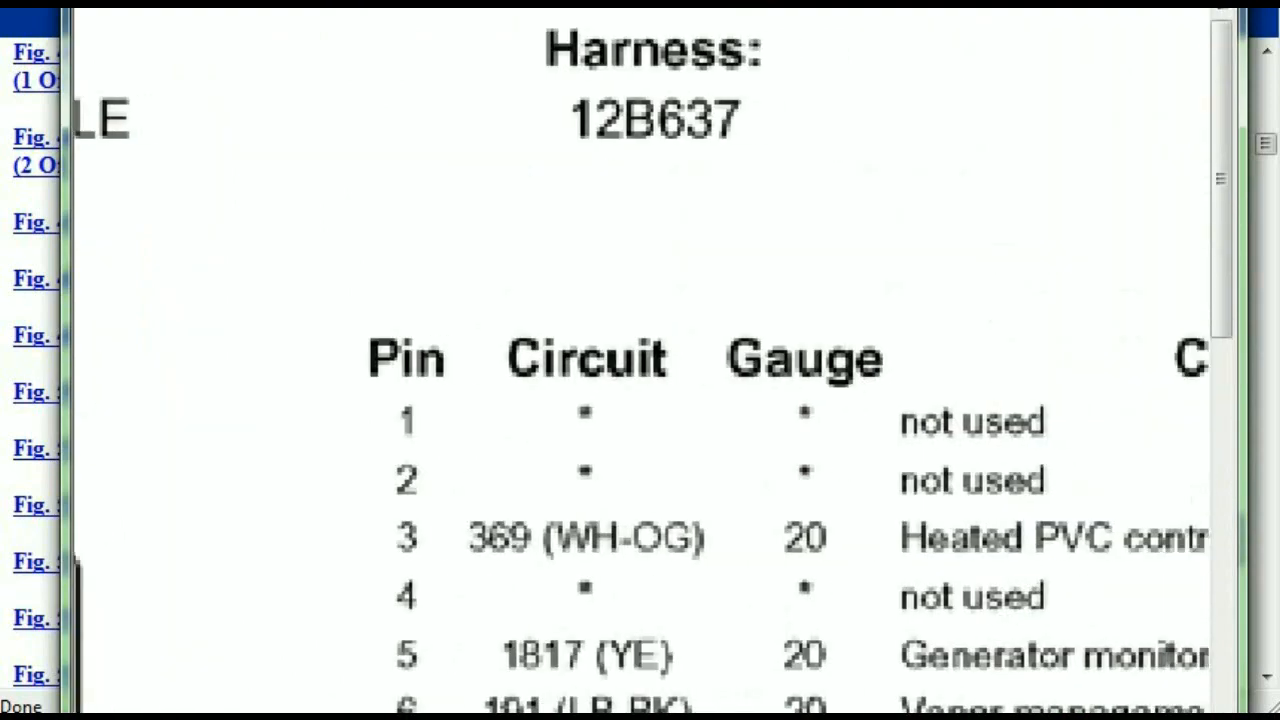
{"action": "scroll", "scroll_direction": "down", "scroll_amount": 3}
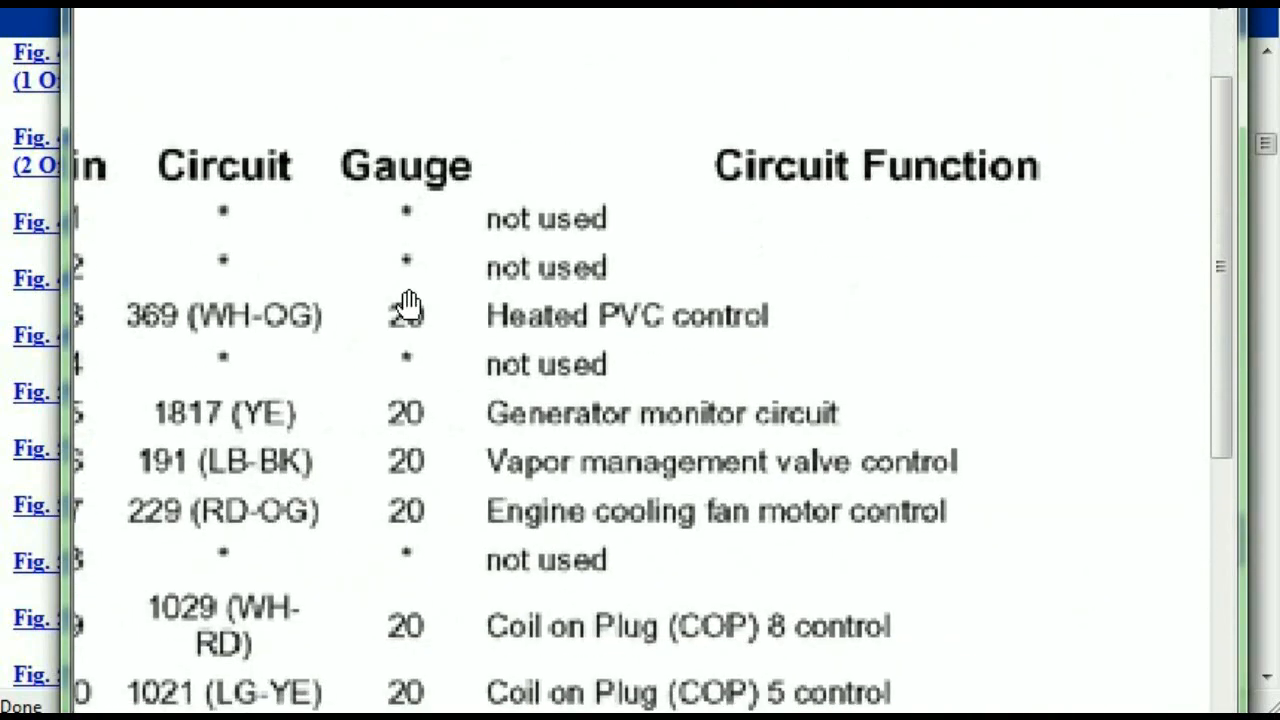
{"action": "mouse_move", "coordinate": [750, 350]}
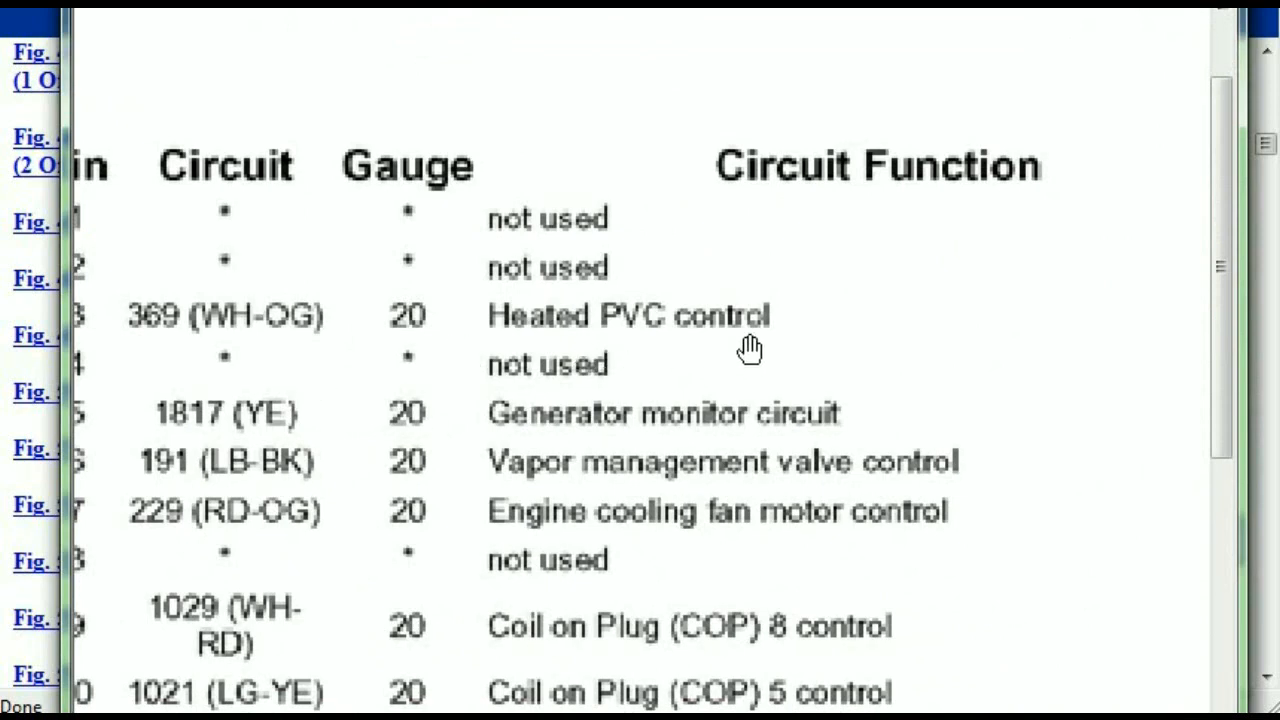
{"action": "scroll", "scroll_direction": "down", "scroll_amount": 3}
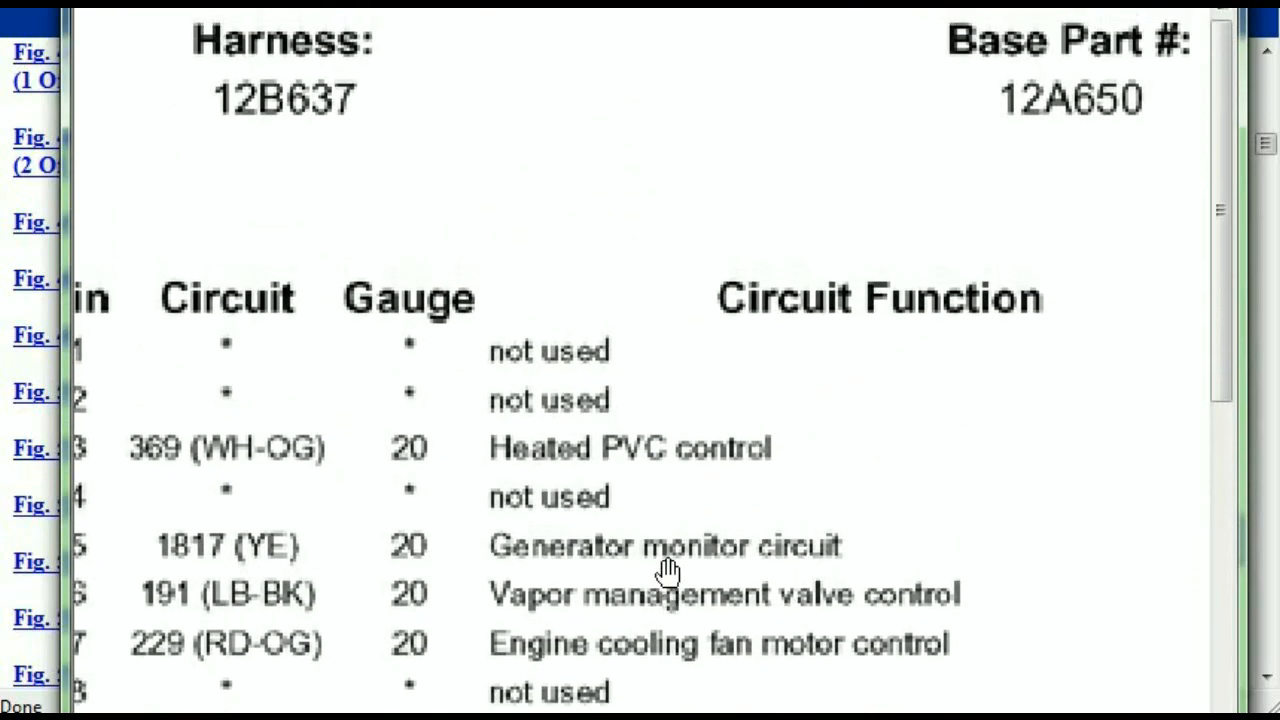
{"action": "scroll", "scroll_direction": "down", "scroll_amount": 3}
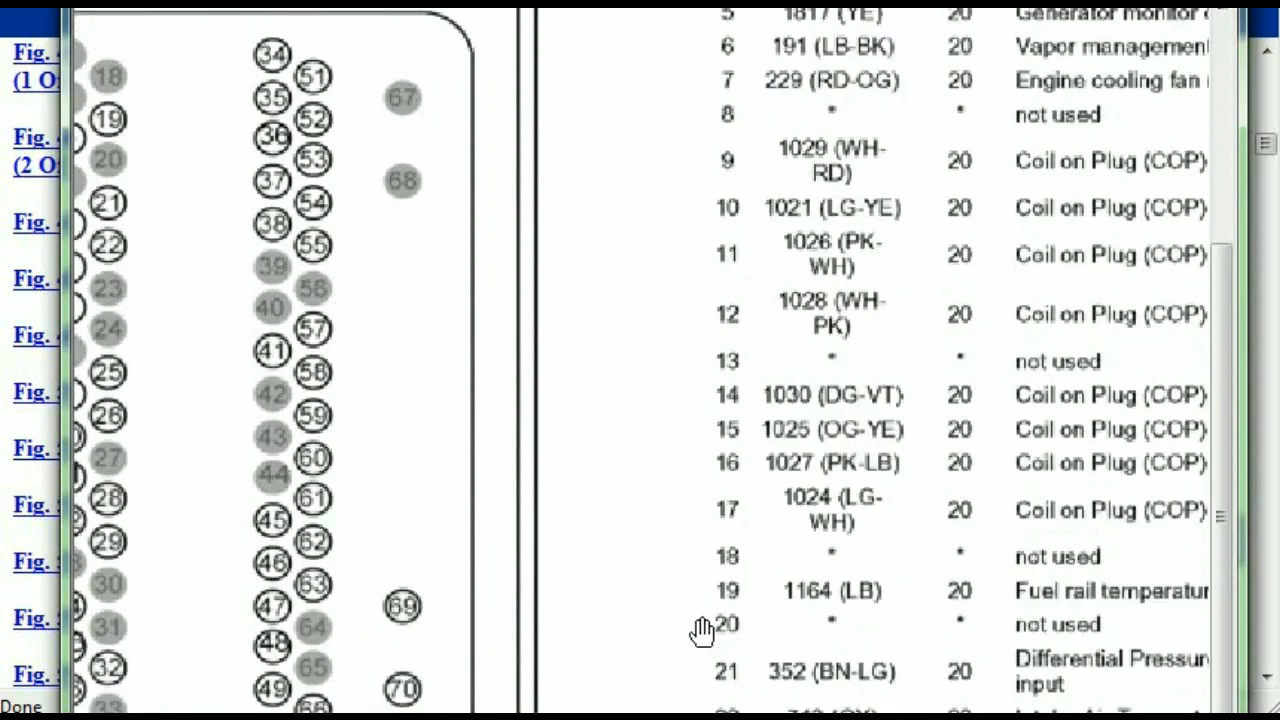
{"action": "scroll", "scroll_direction": "down", "scroll_amount": 3}
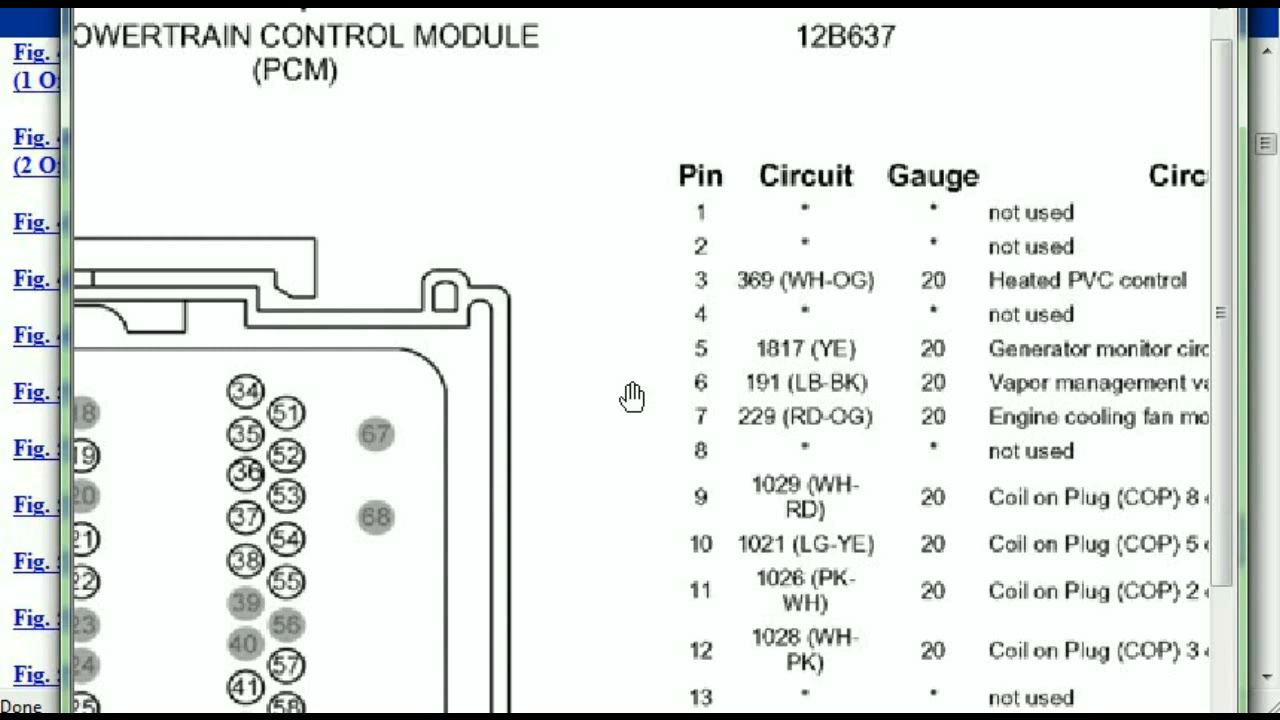
{"action": "mouse_move", "coordinate": [660, 335]}
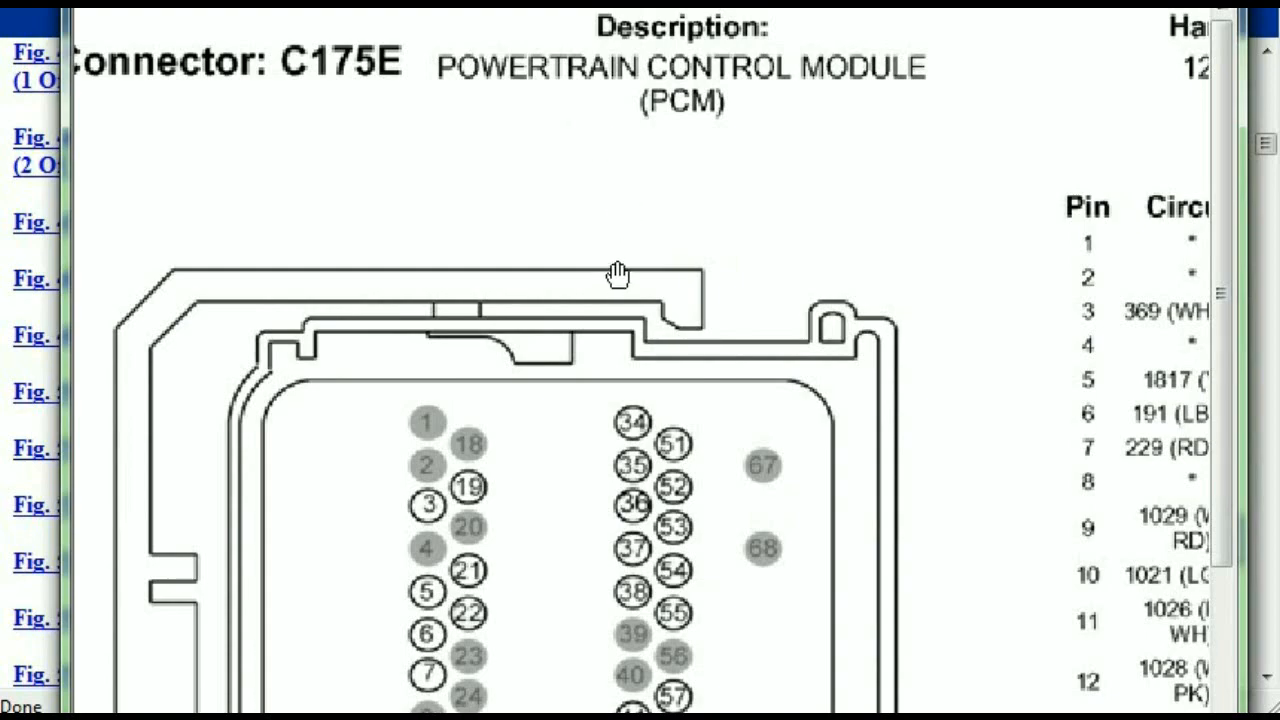
{"action": "scroll", "scroll_direction": "down", "scroll_amount": 3}
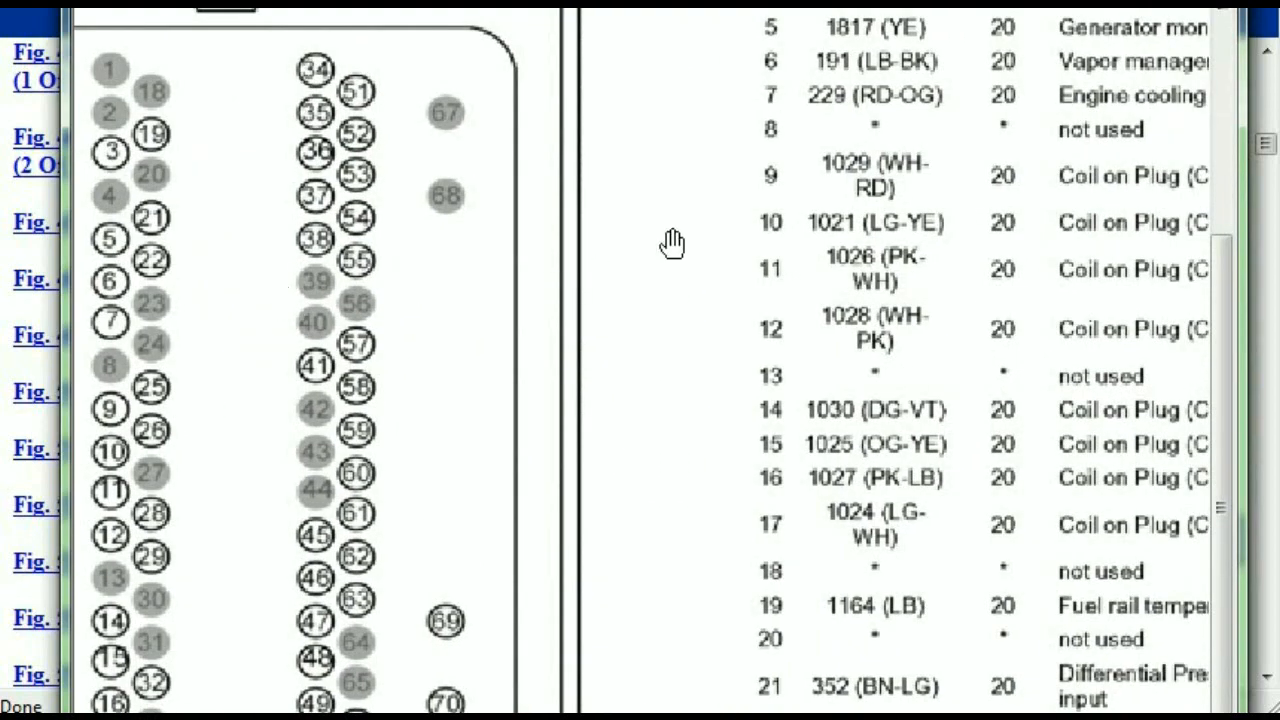
{"action": "scroll", "scroll_direction": "down", "scroll_amount": 3}
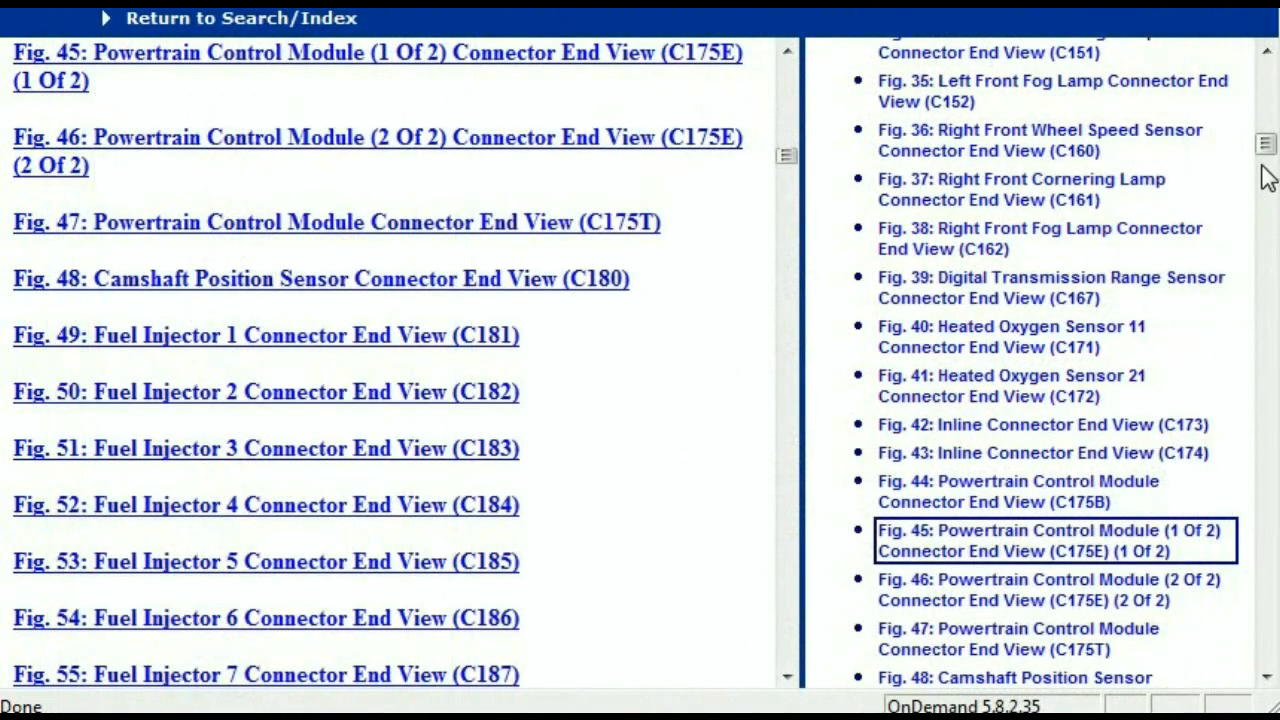
Scroll the figure list and open Fig. 50 Fuel Injector 2 Connector End View (C182)
{"action": "scroll", "scroll_direction": "down", "scroll_amount": 3}
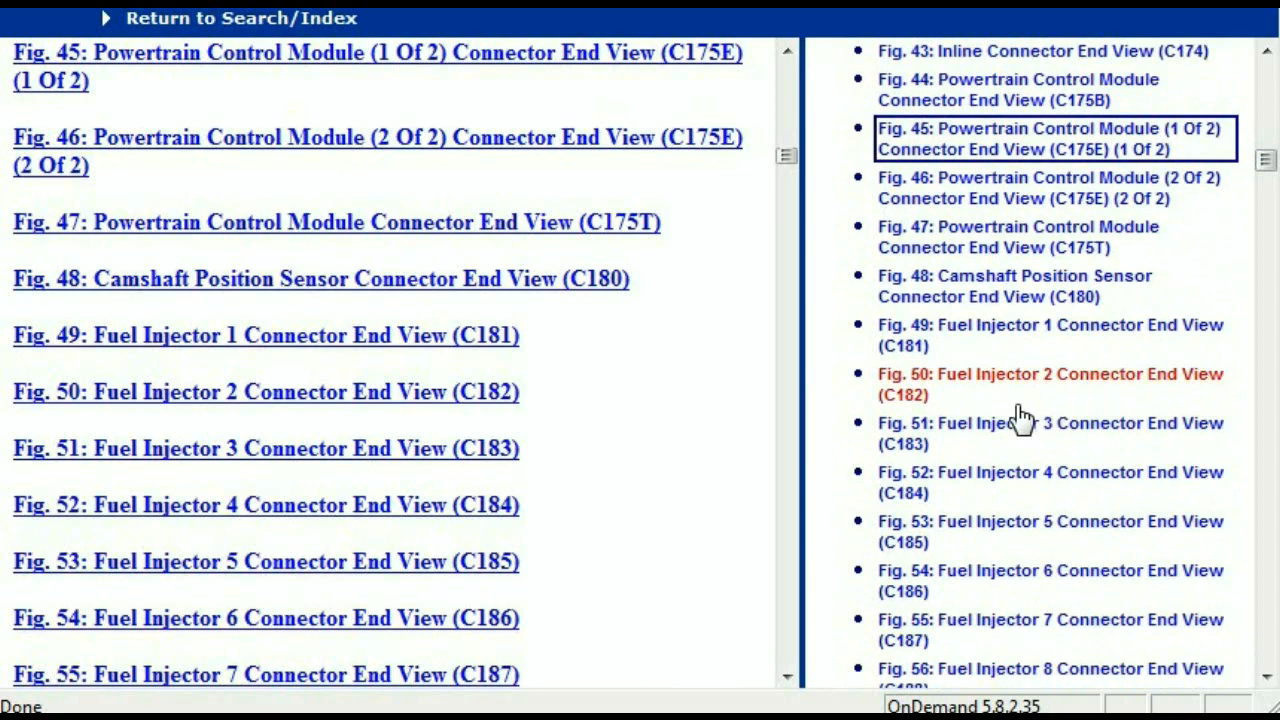
{"action": "left_click", "coordinate": [1051, 384]}
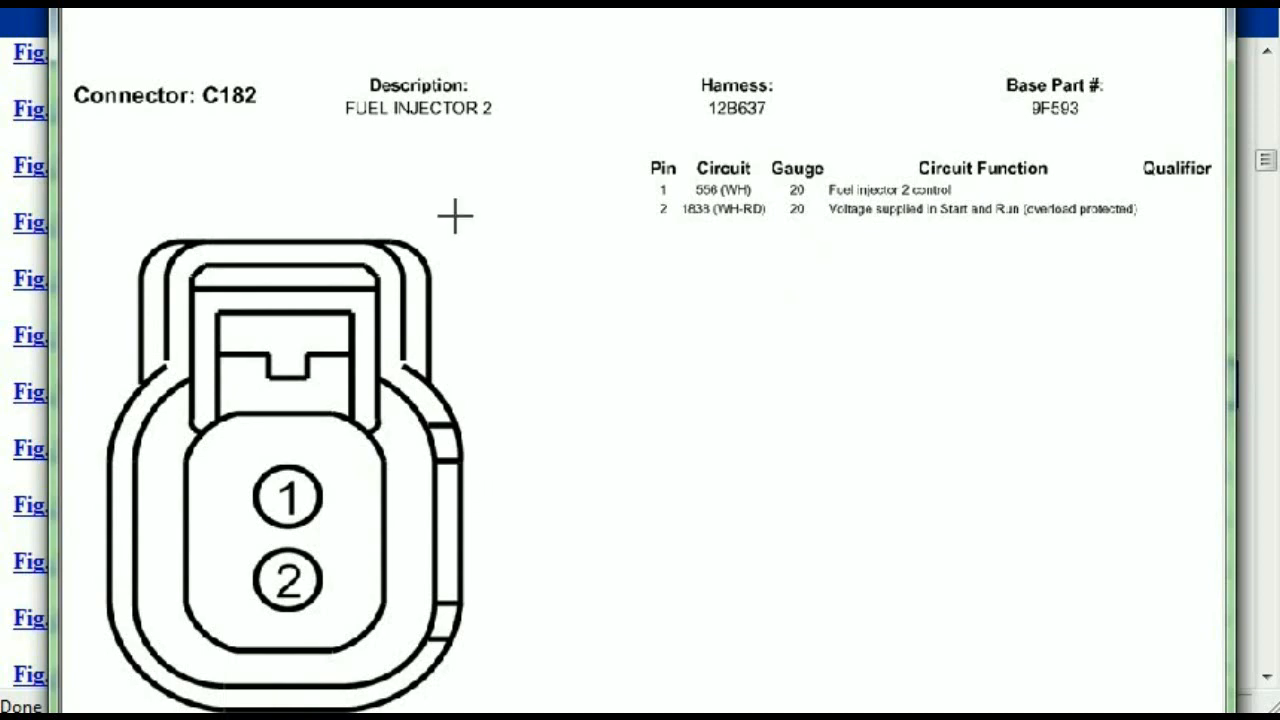
{"action": "mouse_move", "coordinate": [135, 388]}
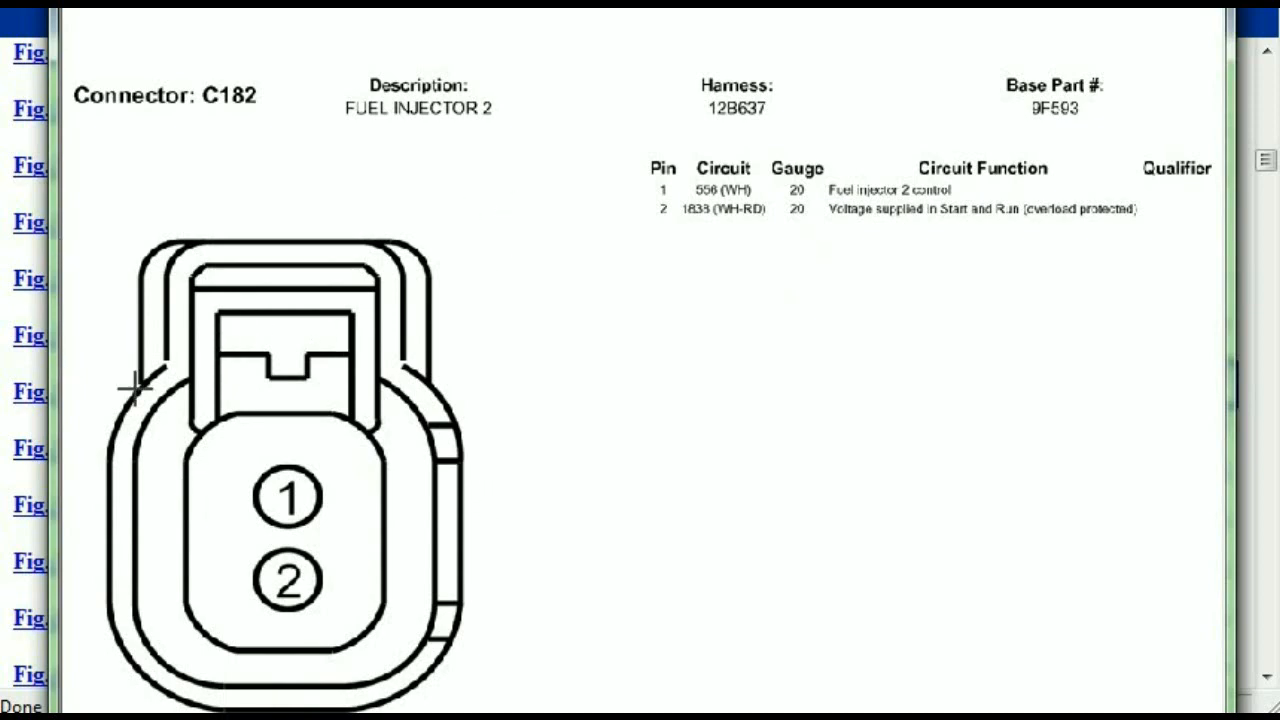
{"action": "mouse_move", "coordinate": [456, 118]}
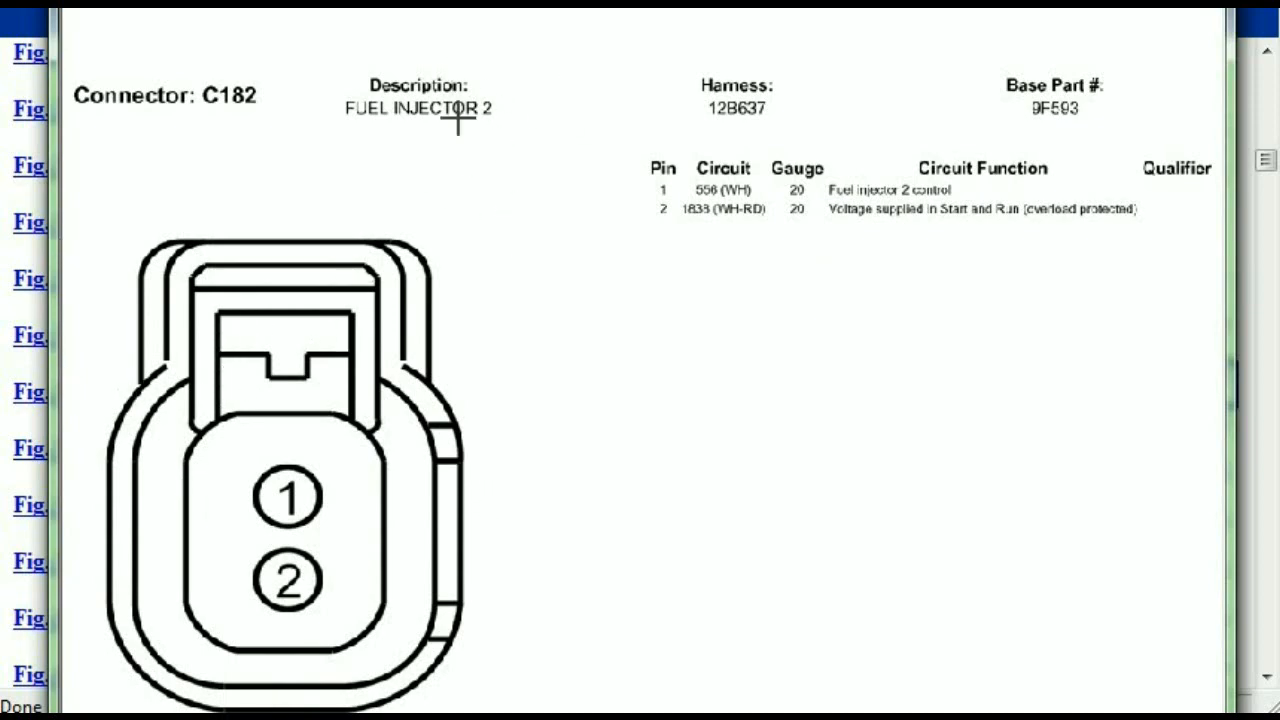
{"action": "mouse_move", "coordinate": [752, 128]}
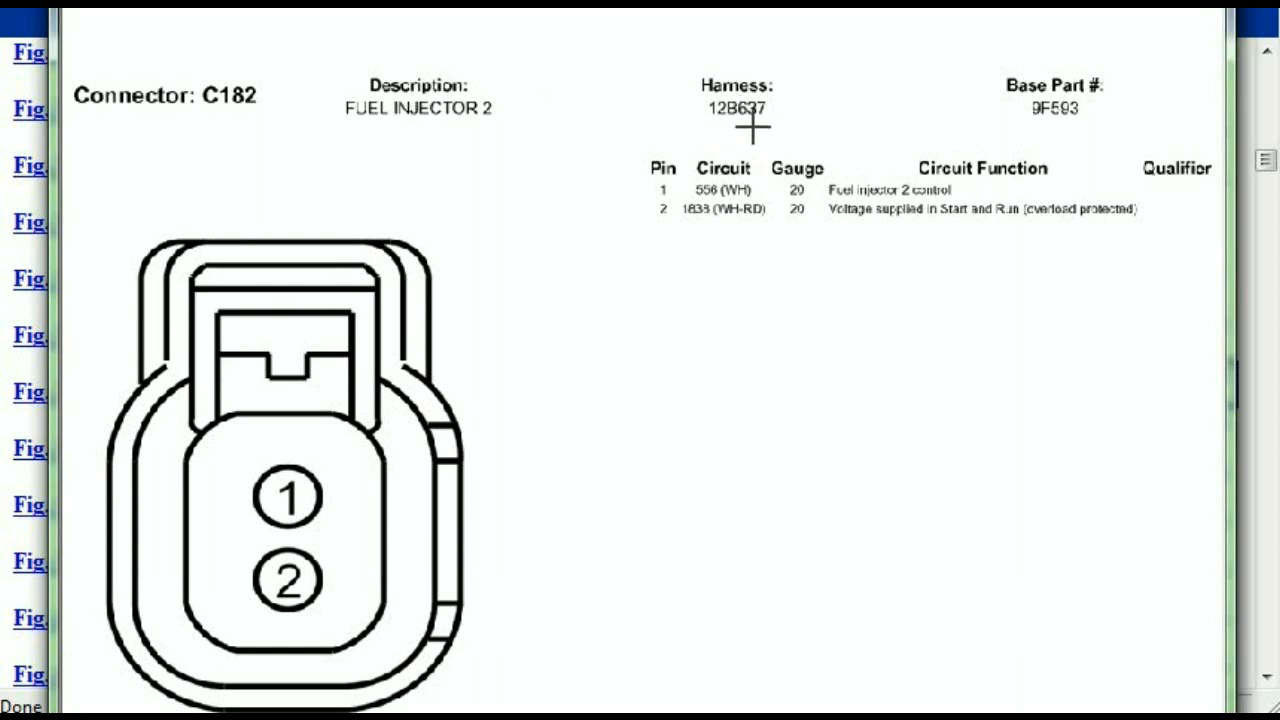
{"action": "mouse_move", "coordinate": [878, 25]}
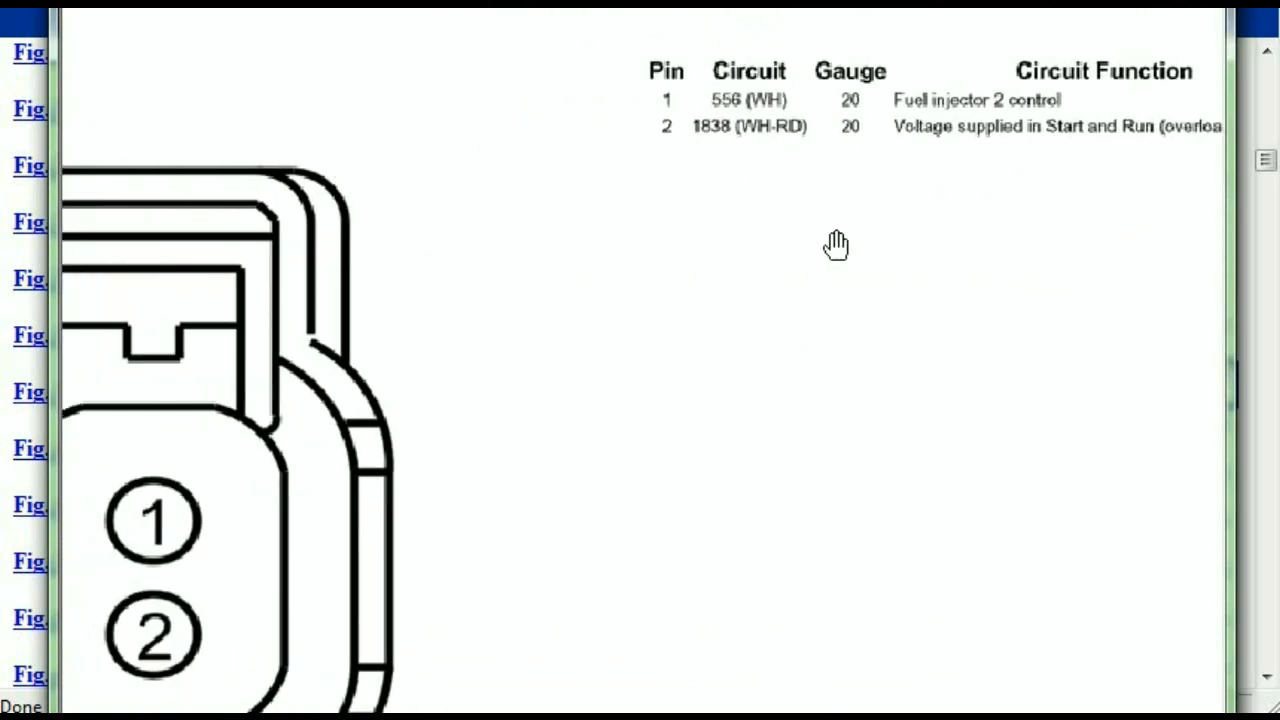
{"action": "mouse_move", "coordinate": [744, 180]}
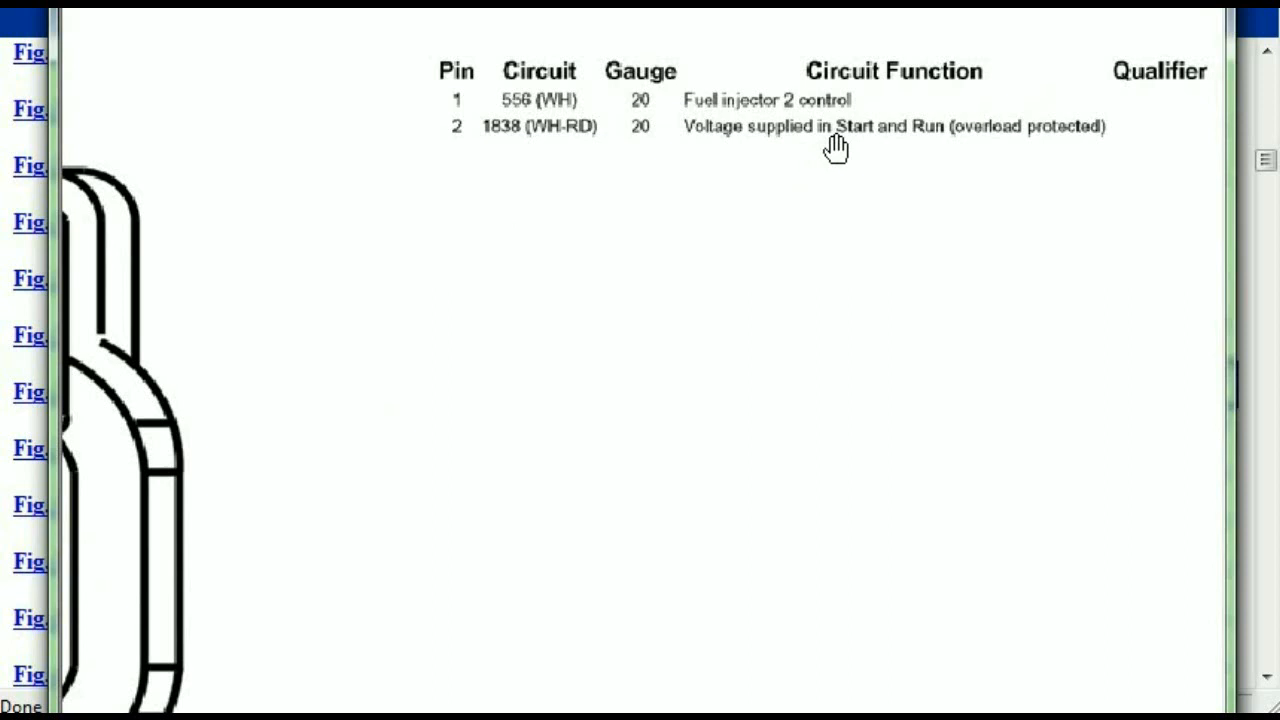
{"action": "mouse_move", "coordinate": [925, 145]}
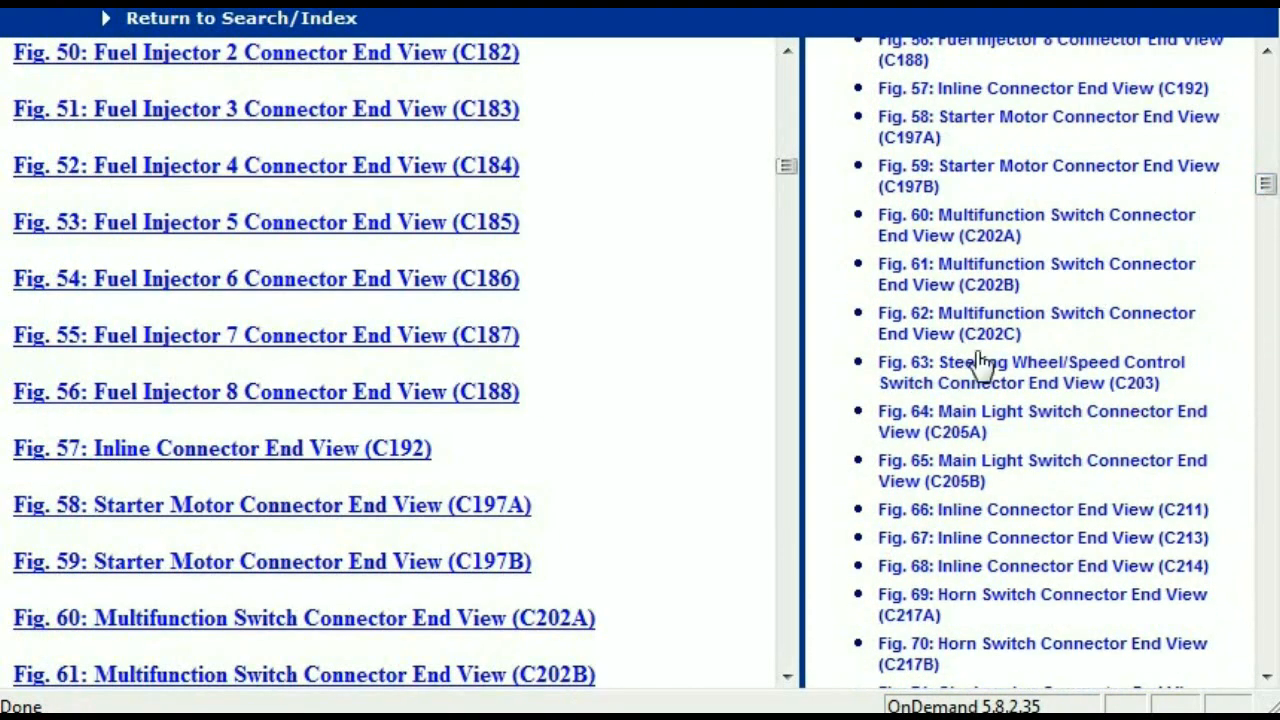
{"action": "left_click", "coordinate": [1035, 323]}
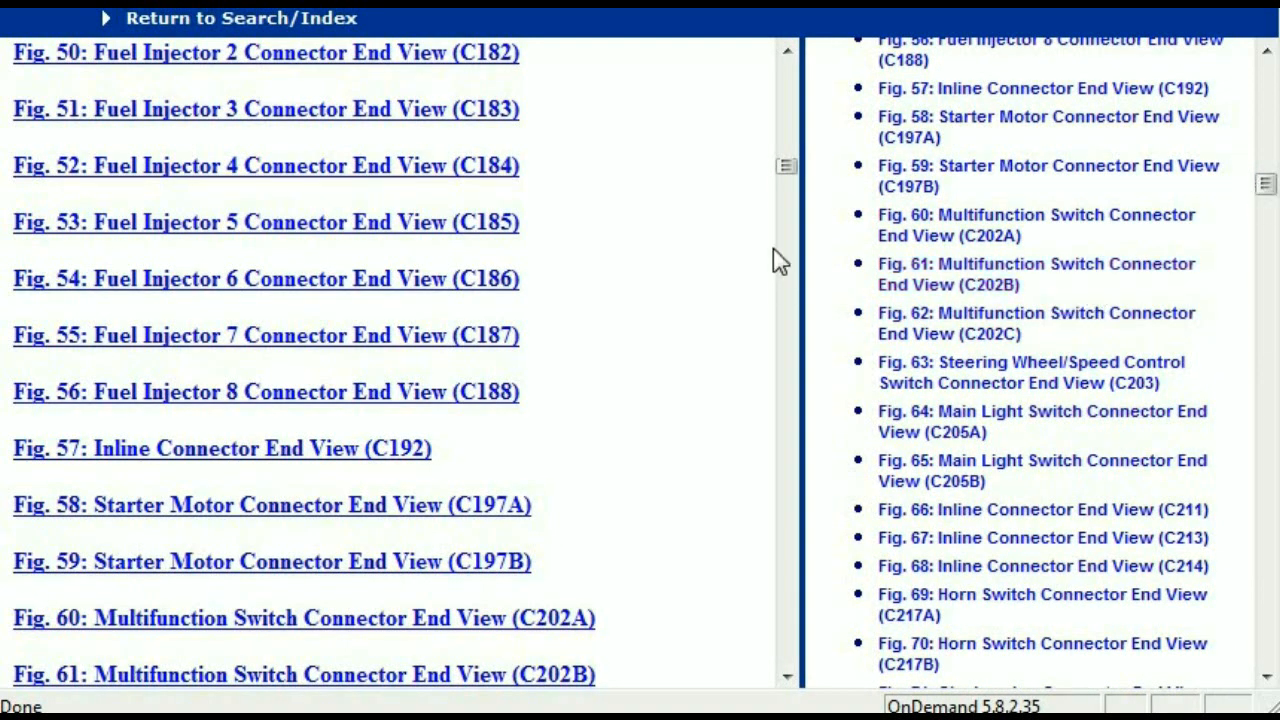
{"action": "mouse_move", "coordinate": [788, 168]}
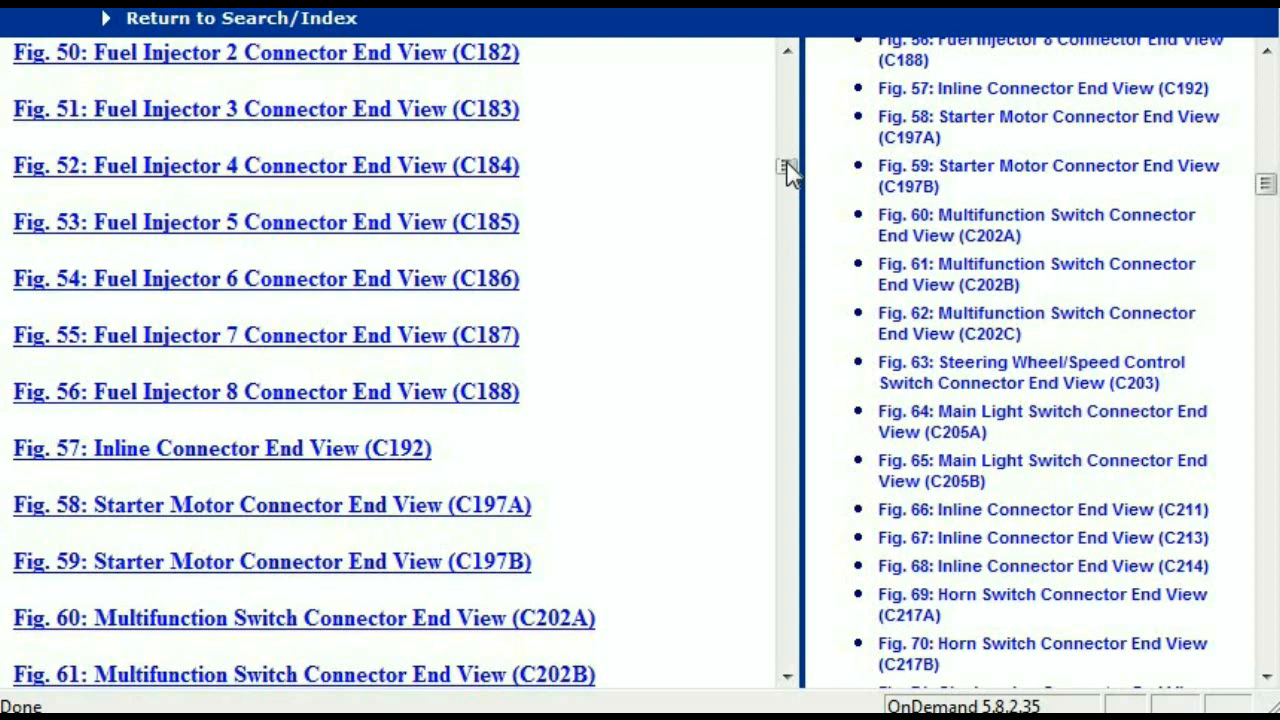